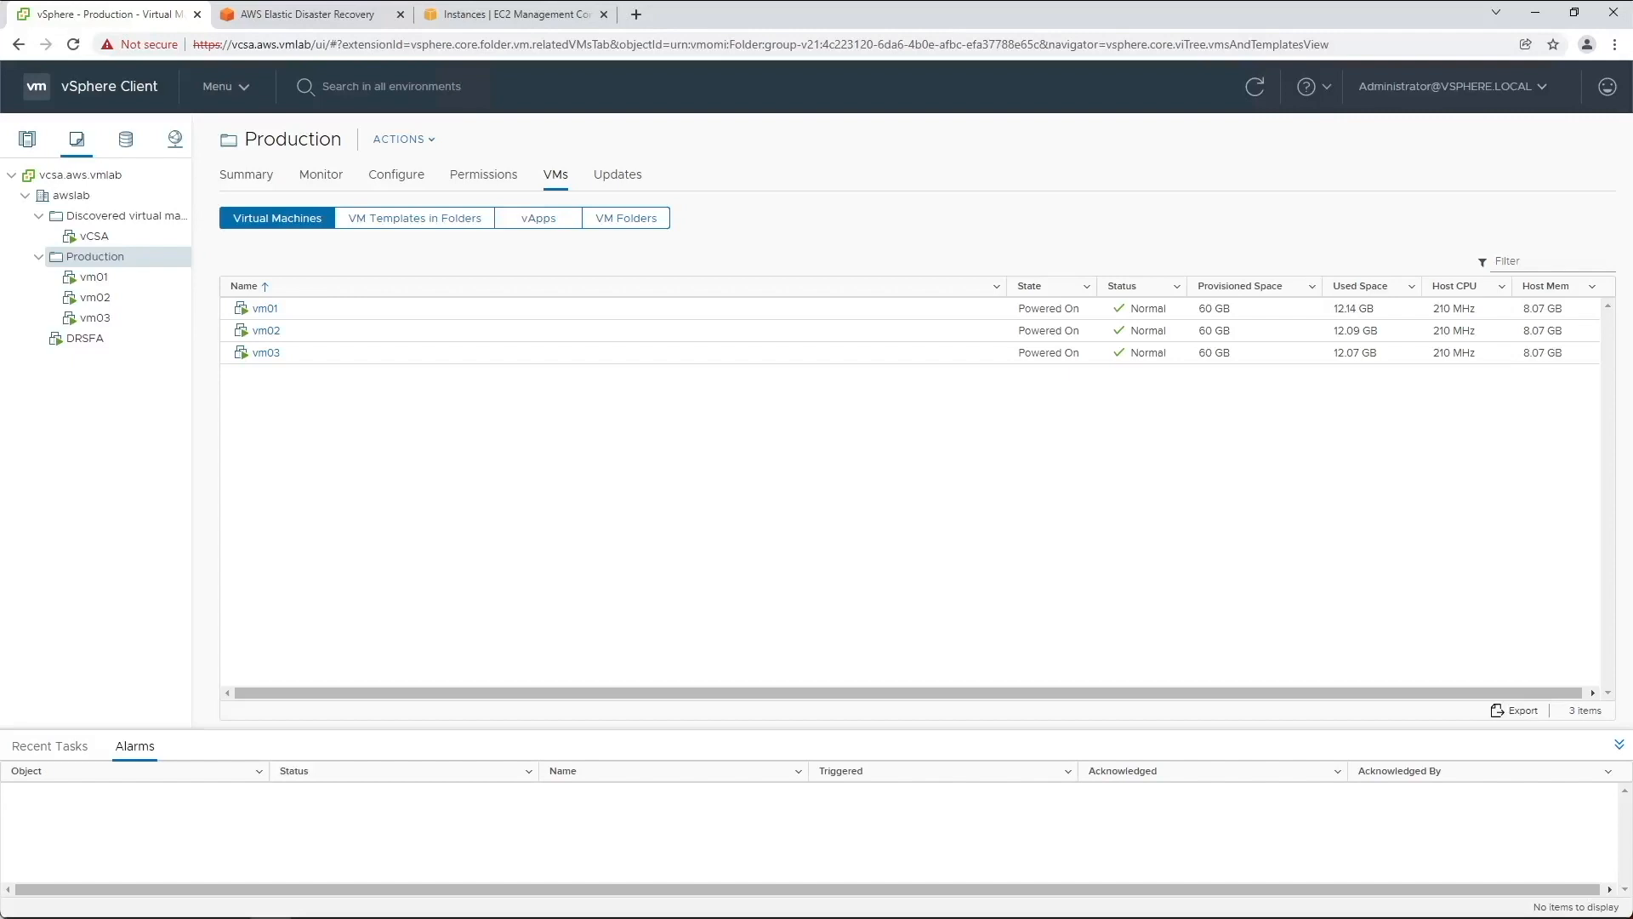
Bring up the Elastic Disaster Recovery console listing vm01, vm02 and vm03 as ready source servers.
{"action": "left_click", "coordinate": [307, 14]}
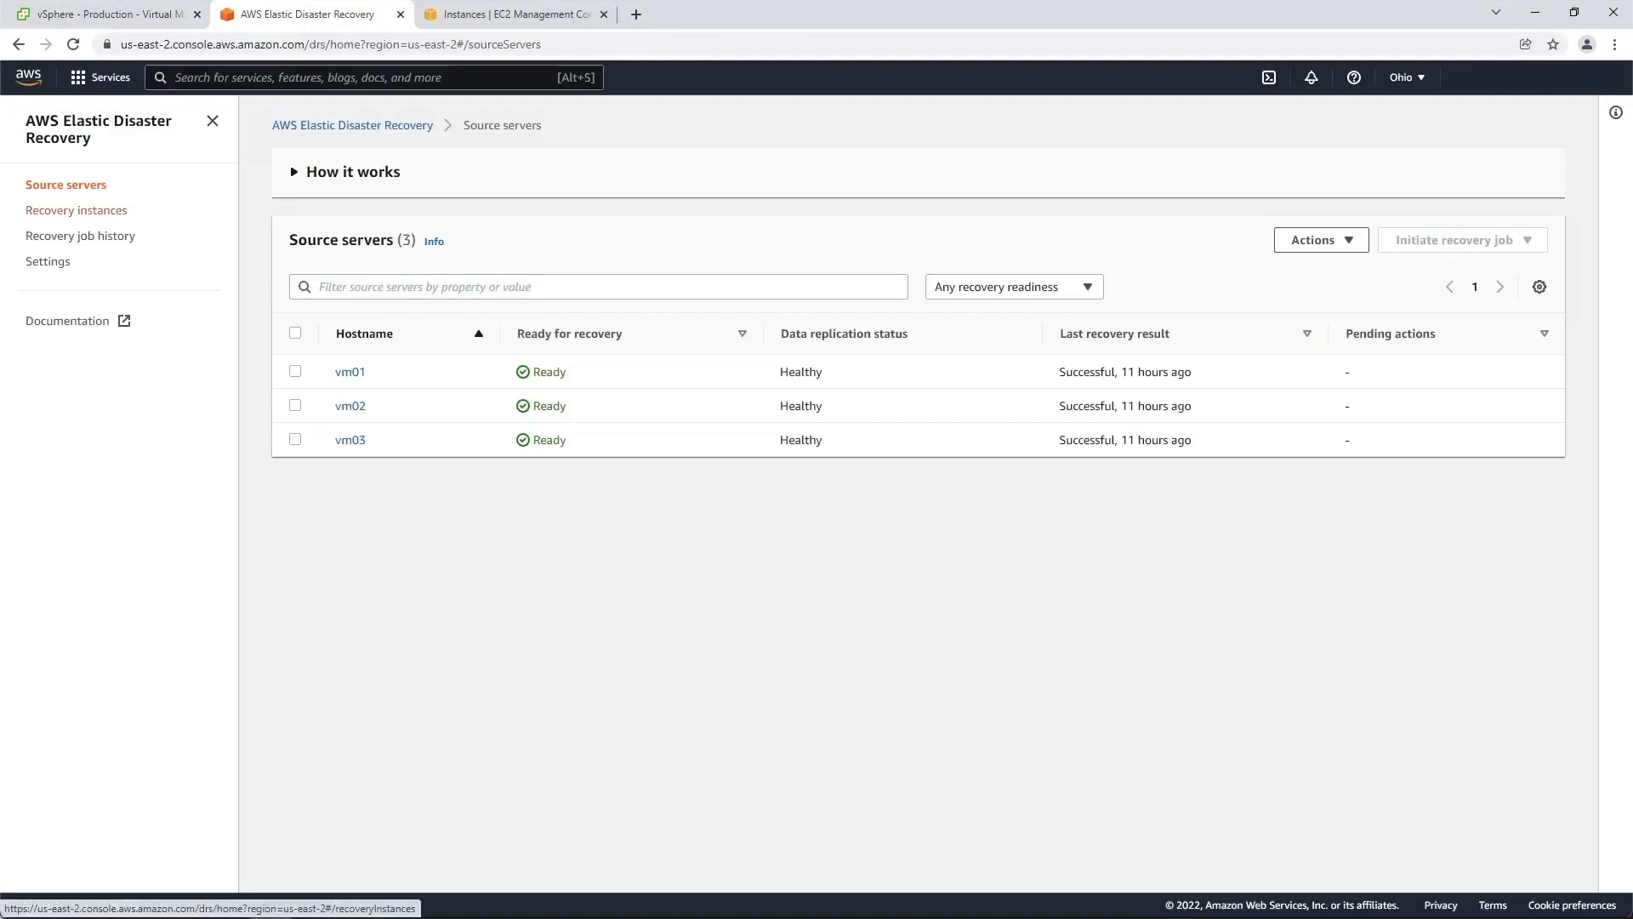
Review the three recovery instances with failback not started, then move to the DRSFA VM console.
{"action": "left_click", "coordinate": [76, 209]}
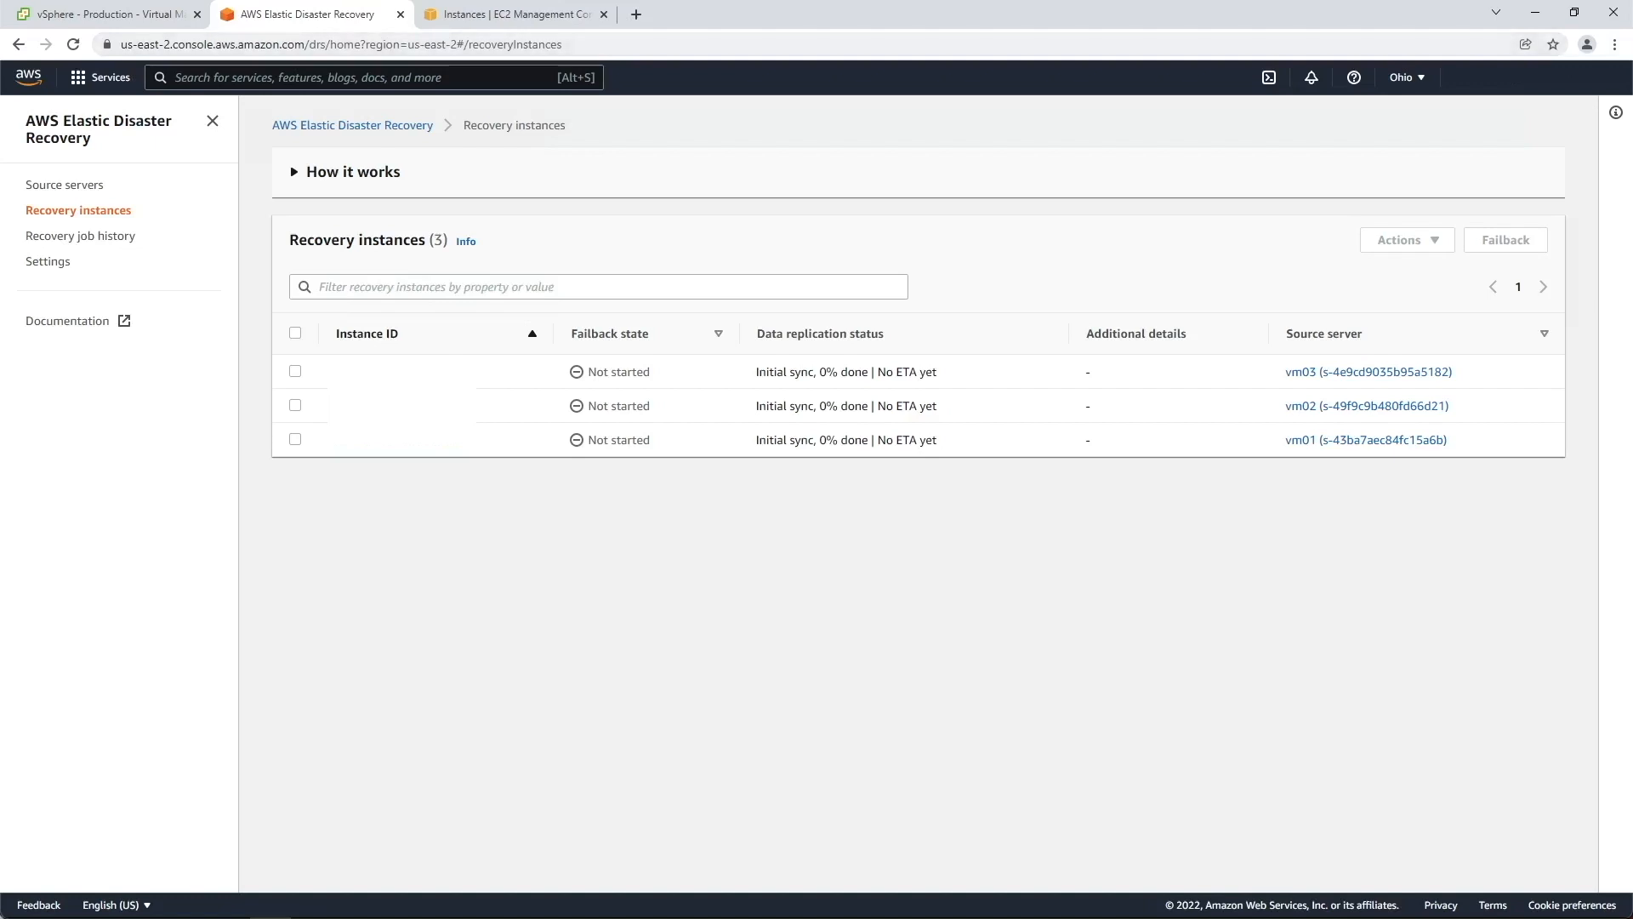
{"action": "left_click", "coordinate": [511, 13]}
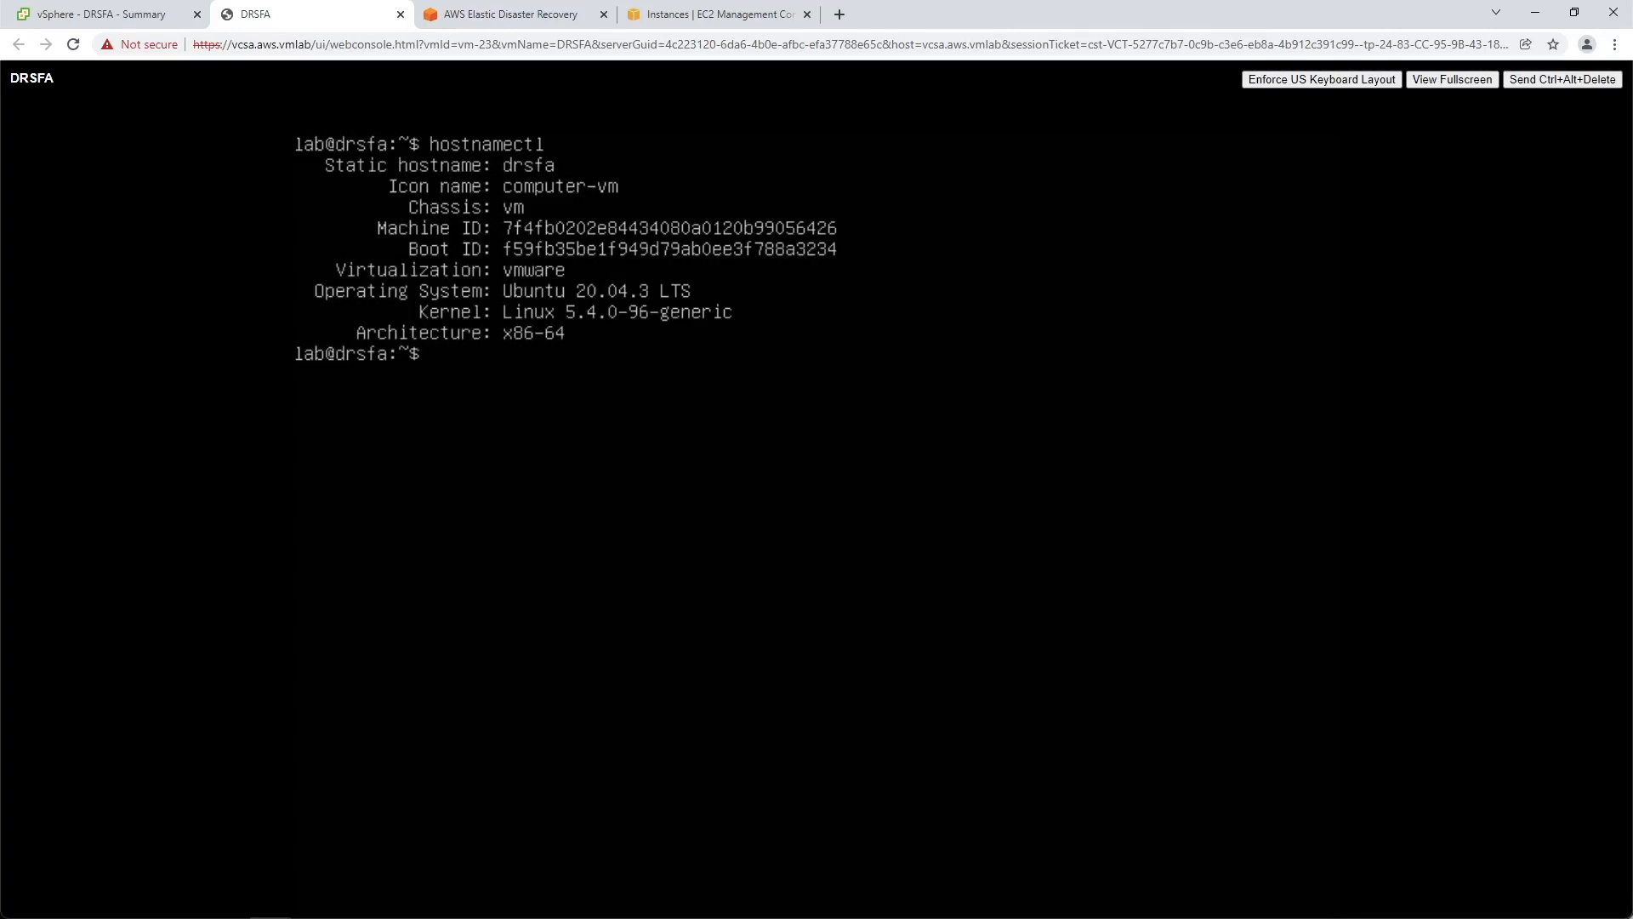
Clear the console, wget drs_failback_automation_installer.sh from the S3 bucket and run it with bash.
{"action": "type", "text": "cle"}
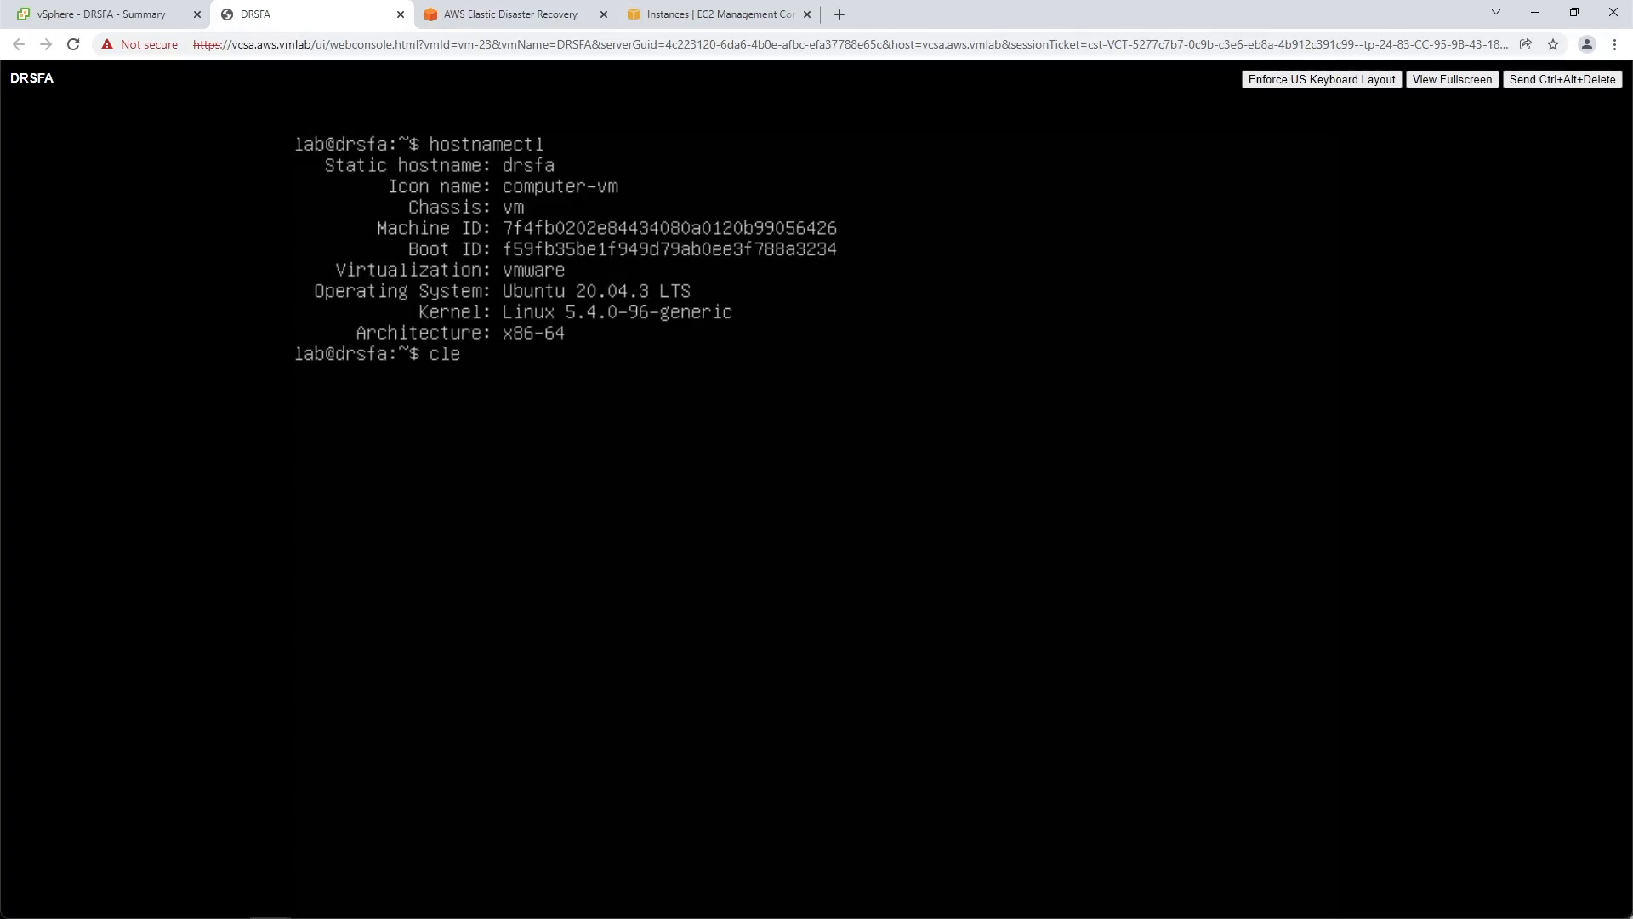
{"action": "type", "text": "wget https://drsfa"}
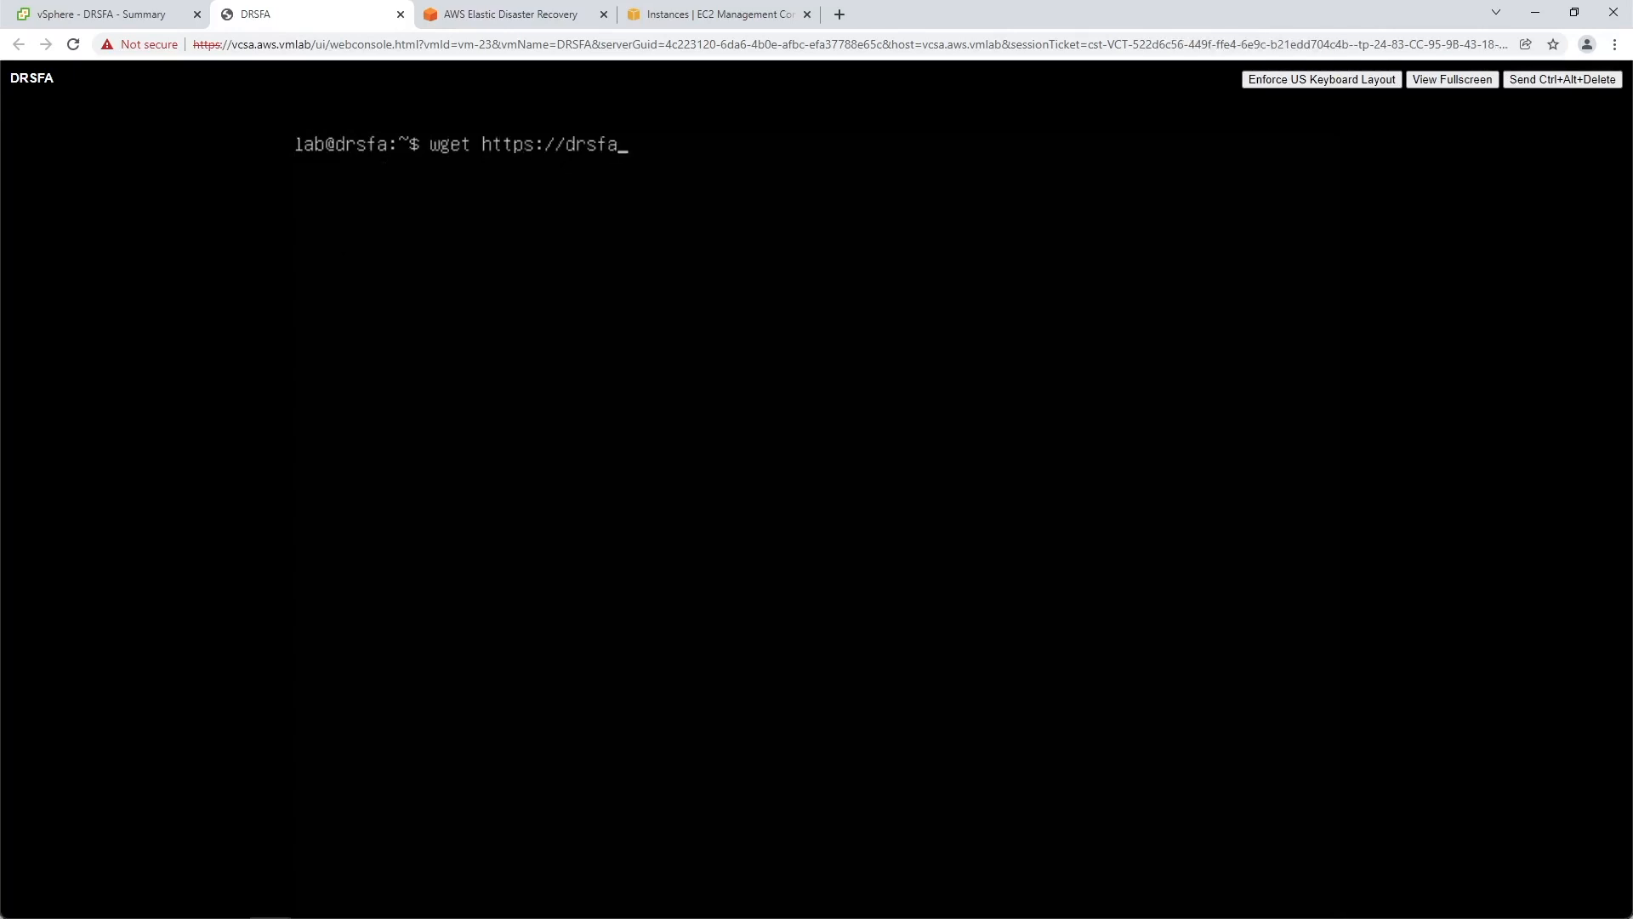
{"action": "type", "text": "-us-west-2.s3.us-west-2.amazonaws.com/drs_failback_automation_installer.sh"}
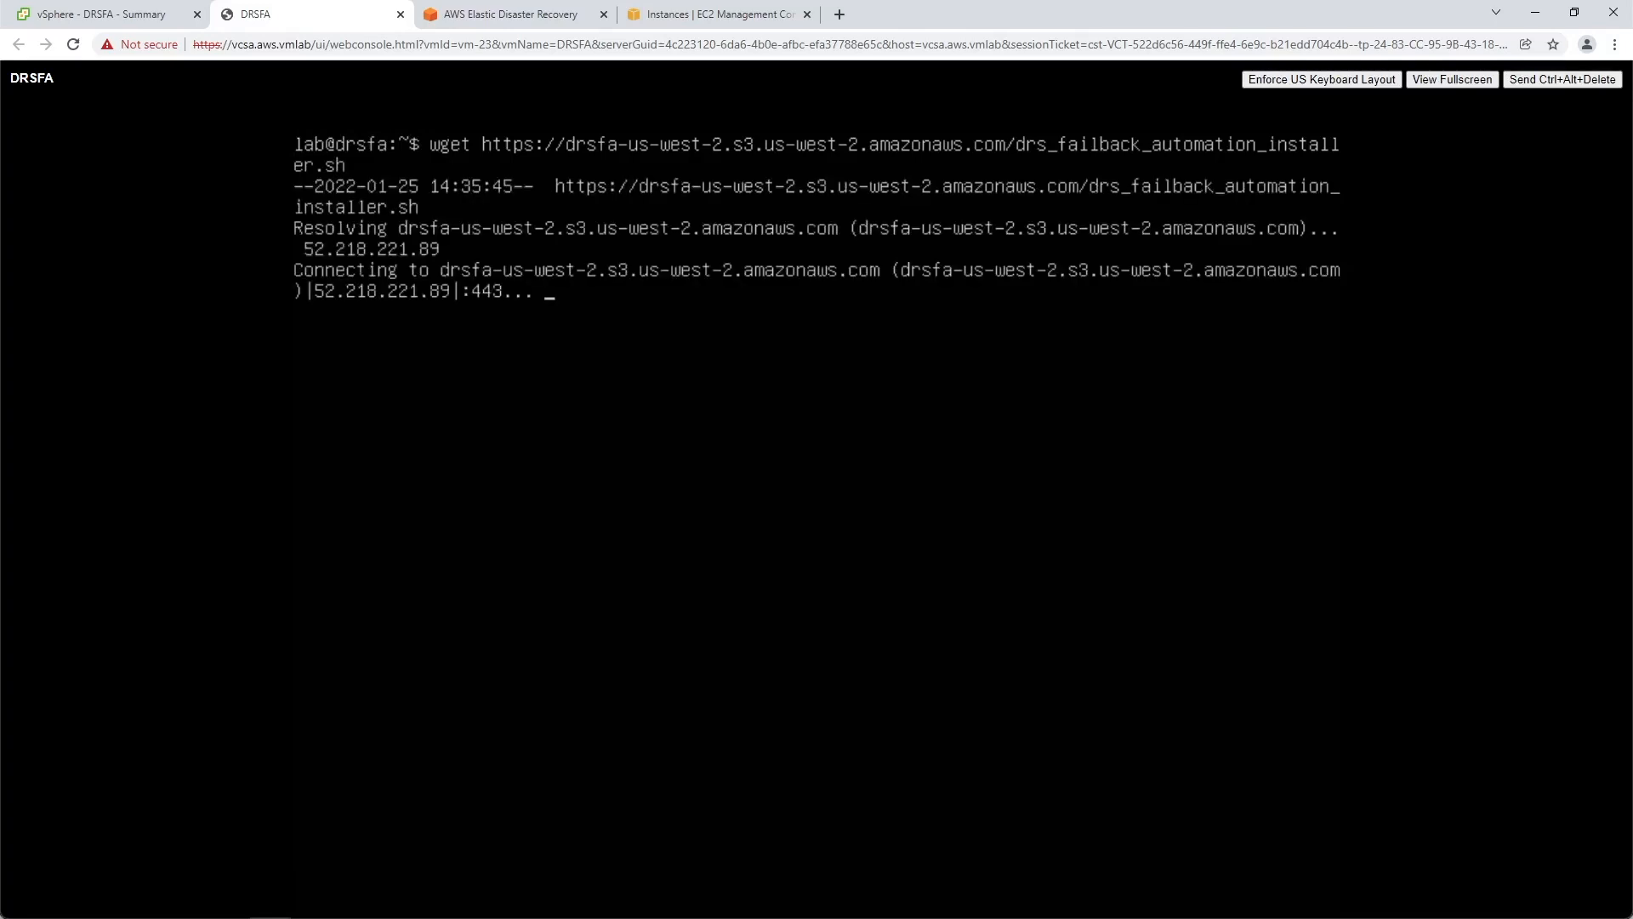
{"action": "type", "text": "bash drs_failback_automation_installer.sh"}
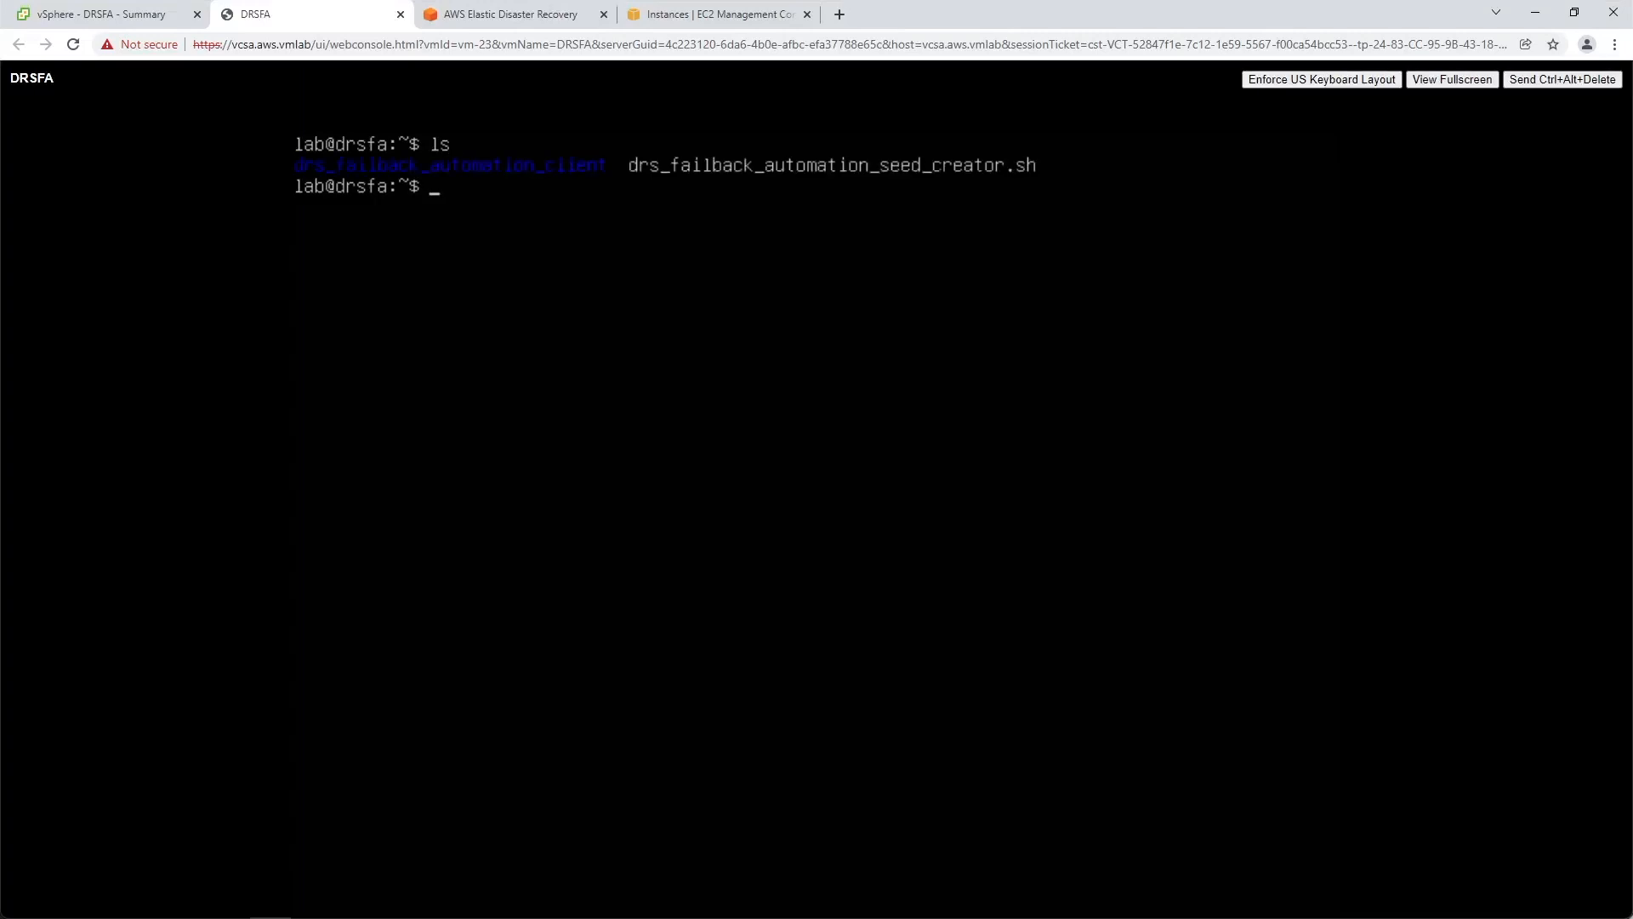
Run the seed creator script, check the seed ISO in datastore1/drsfa-lab, and go to AWS Console Home.
{"action": "type", "text": "bash drs_failback_automation_seed_creator.sh"}
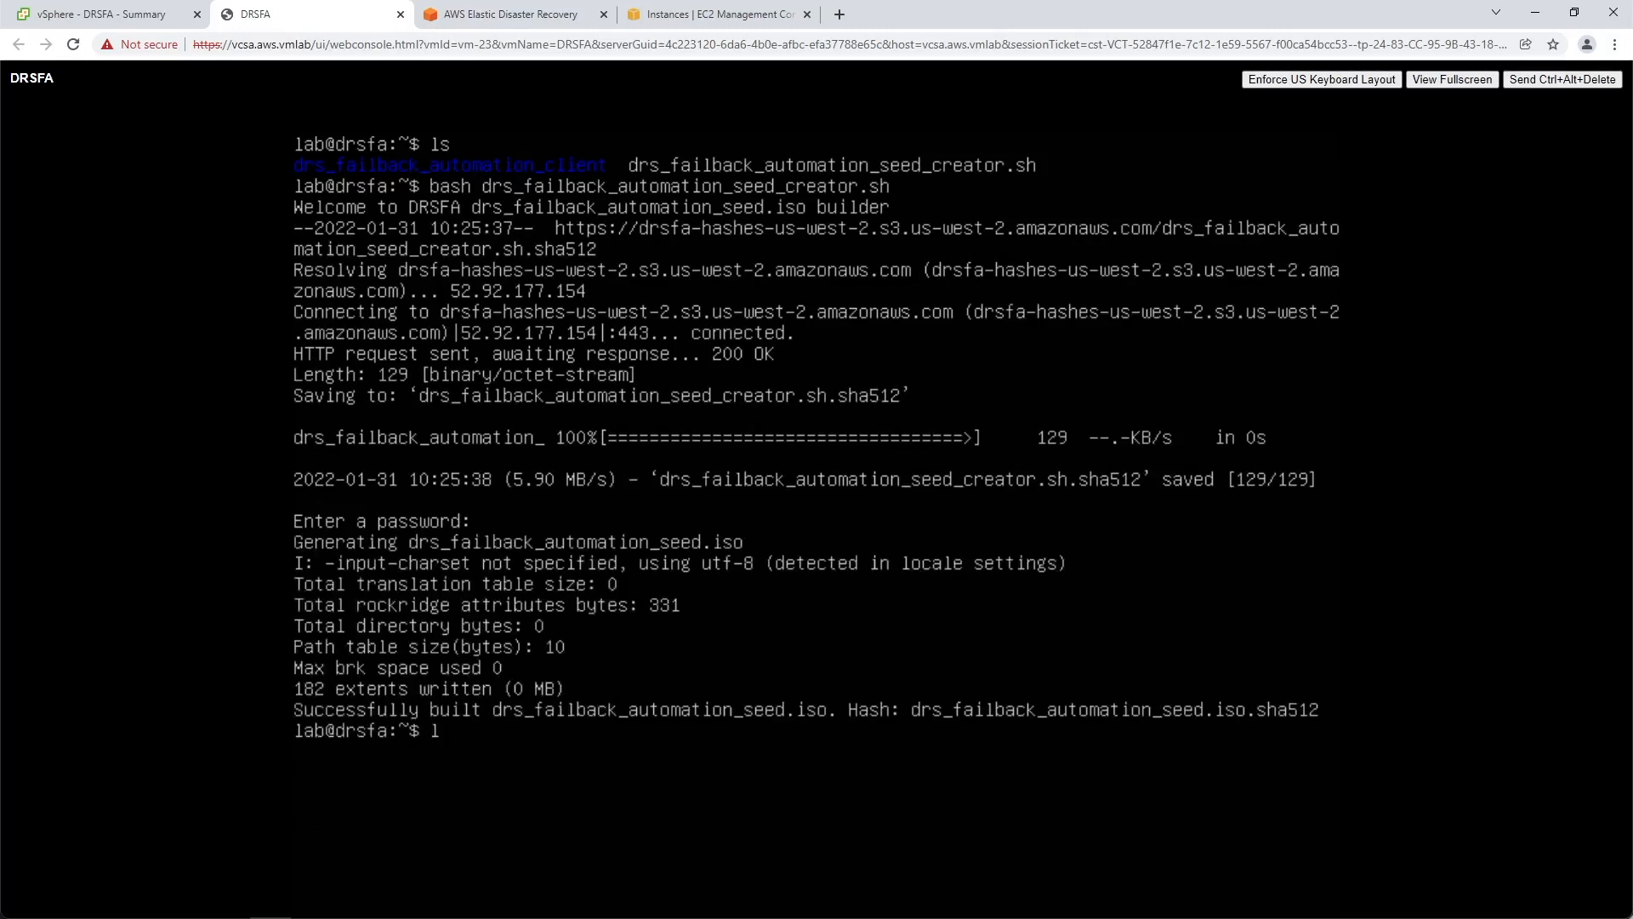
{"action": "left_click", "coordinate": [99, 14]}
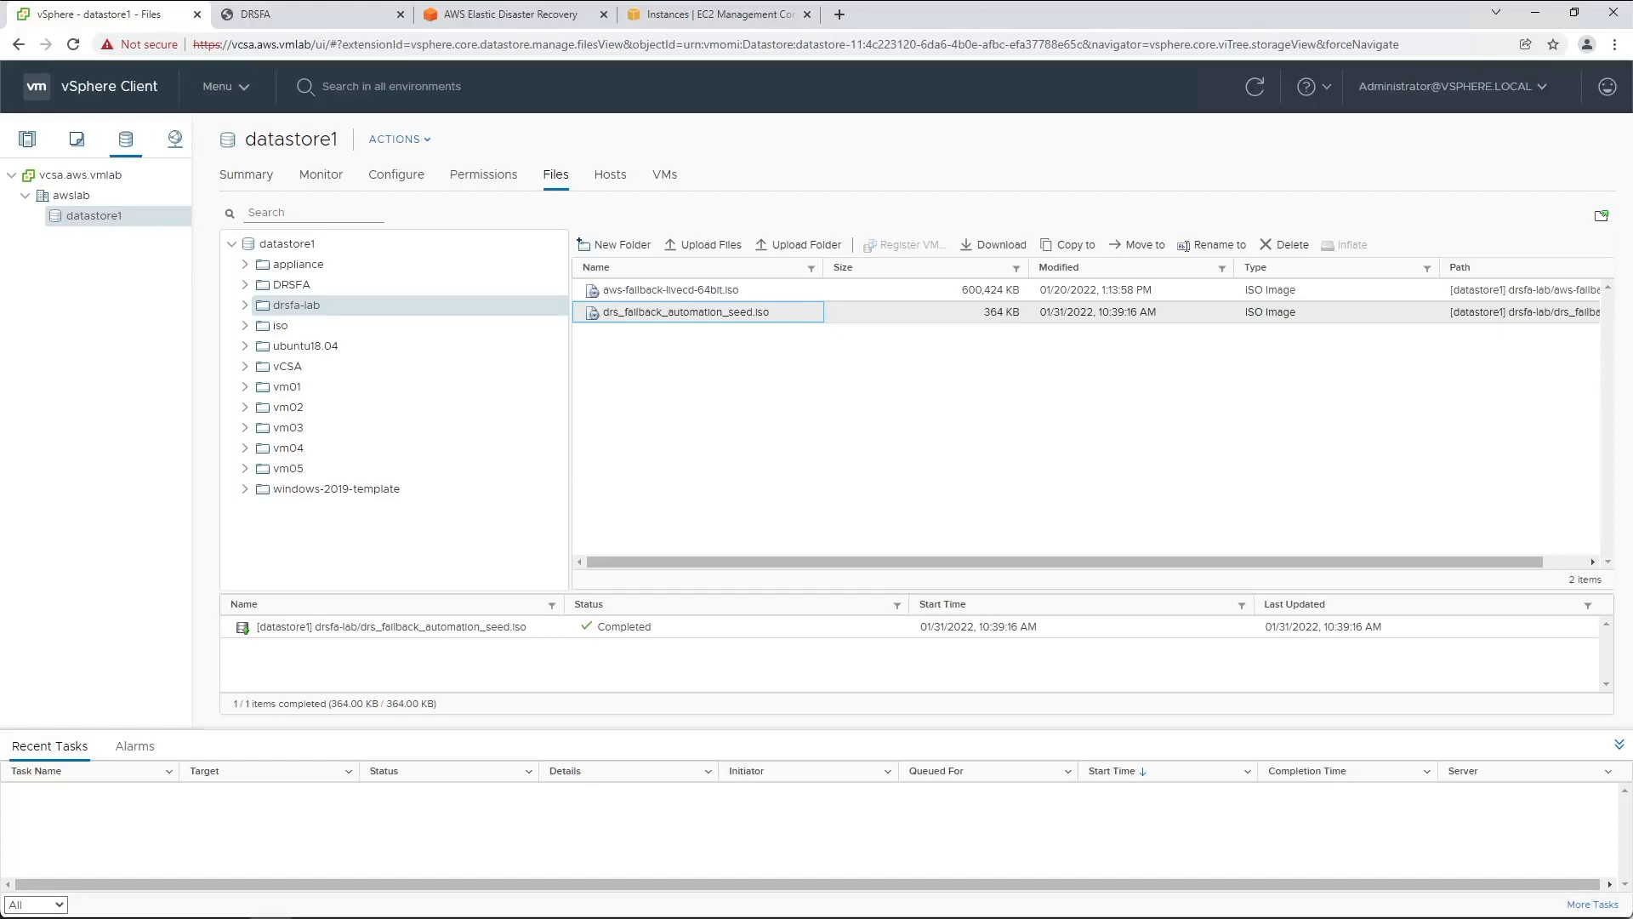
{"action": "left_click", "coordinate": [510, 13]}
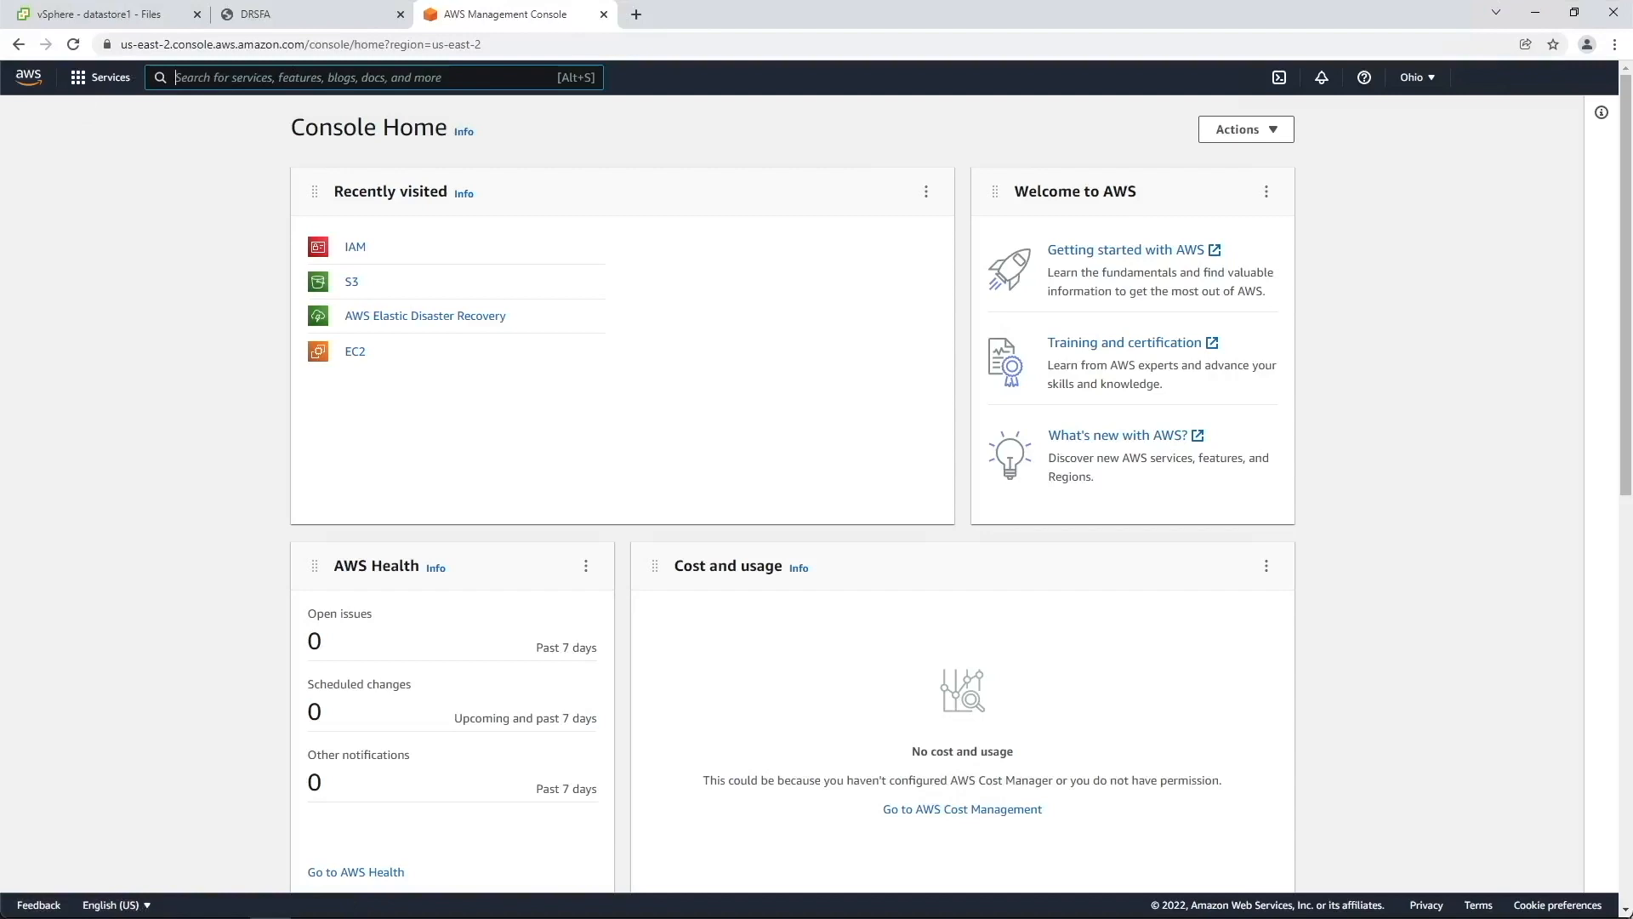
Find the IAM service and show its Users list containing the single admin user.
{"action": "type", "text": "IAM"}
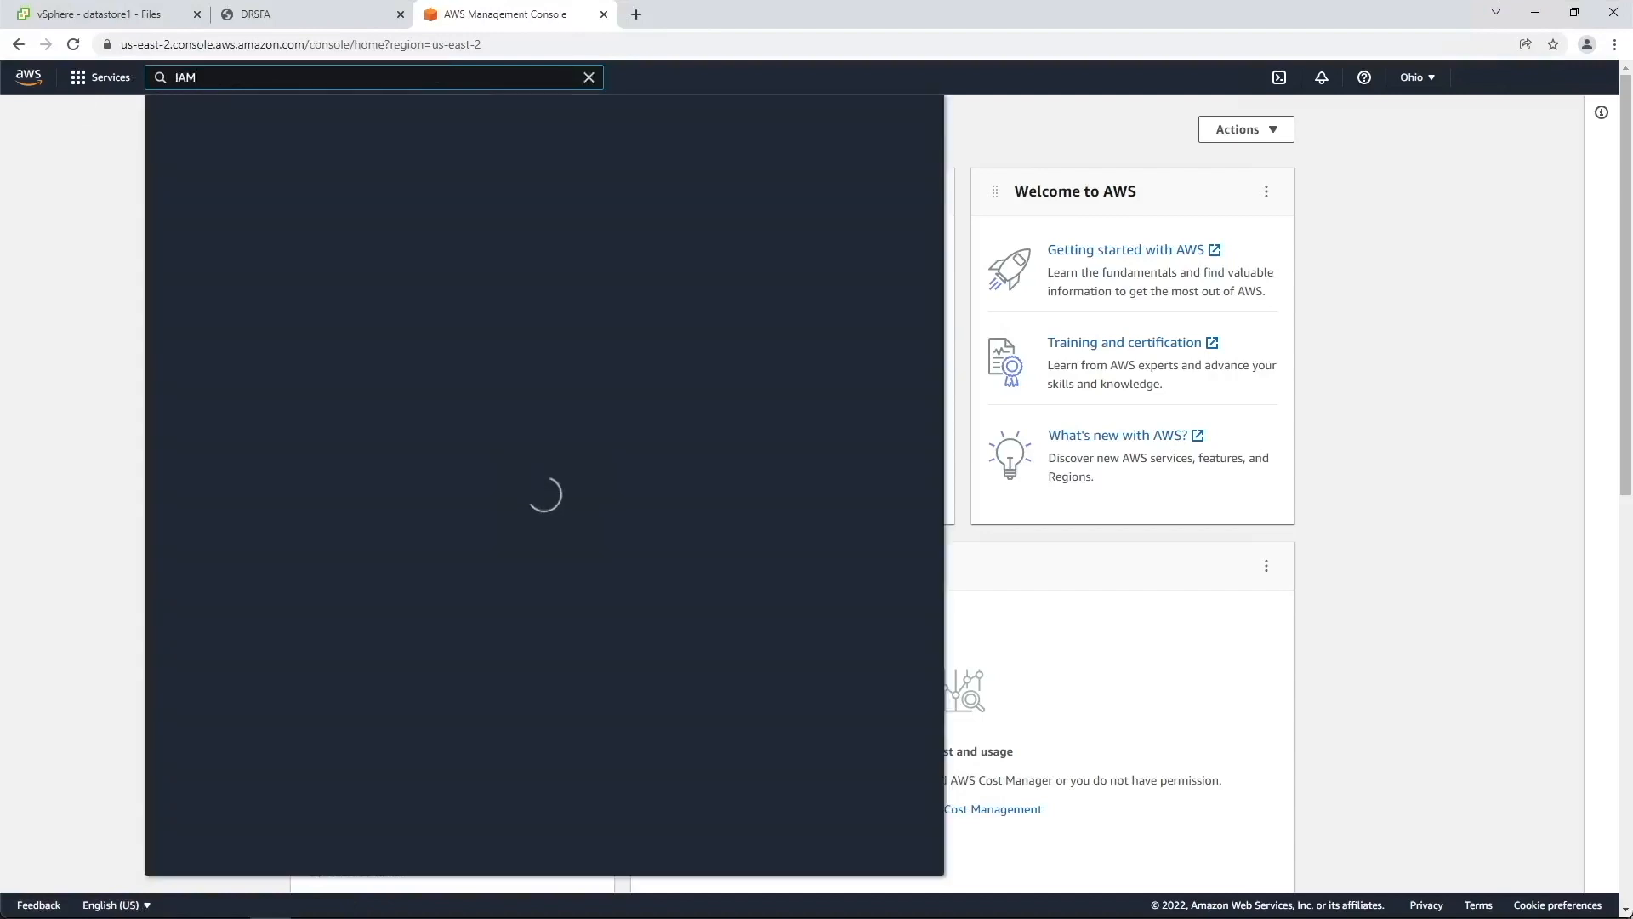
{"action": "left_click", "coordinate": [418, 206]}
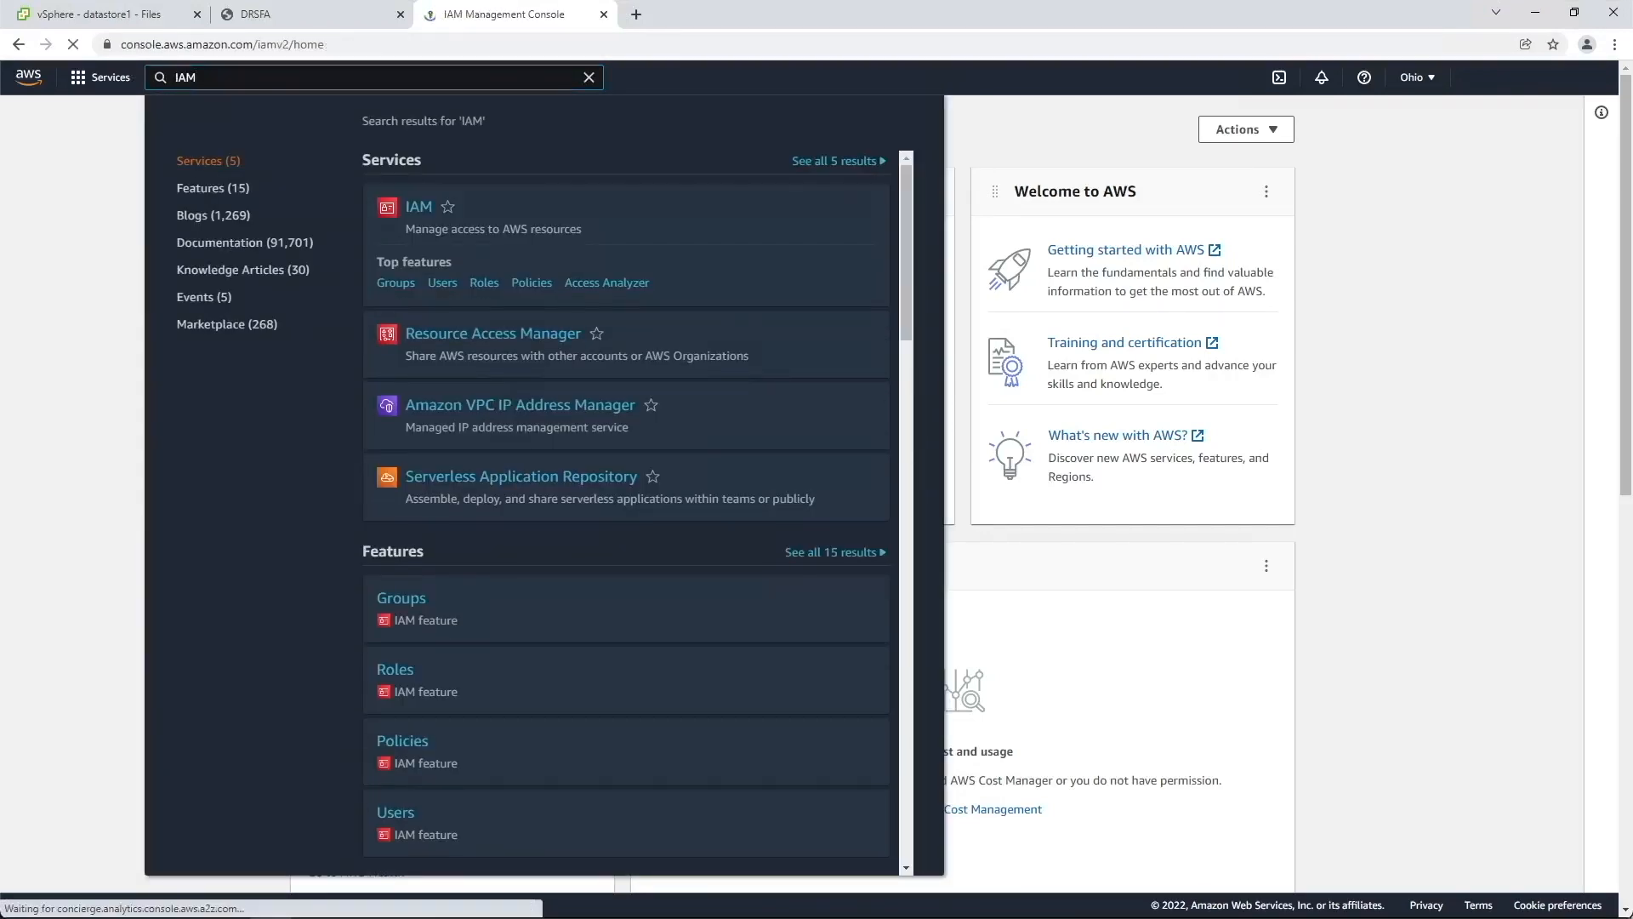
{"action": "left_click", "coordinate": [418, 206]}
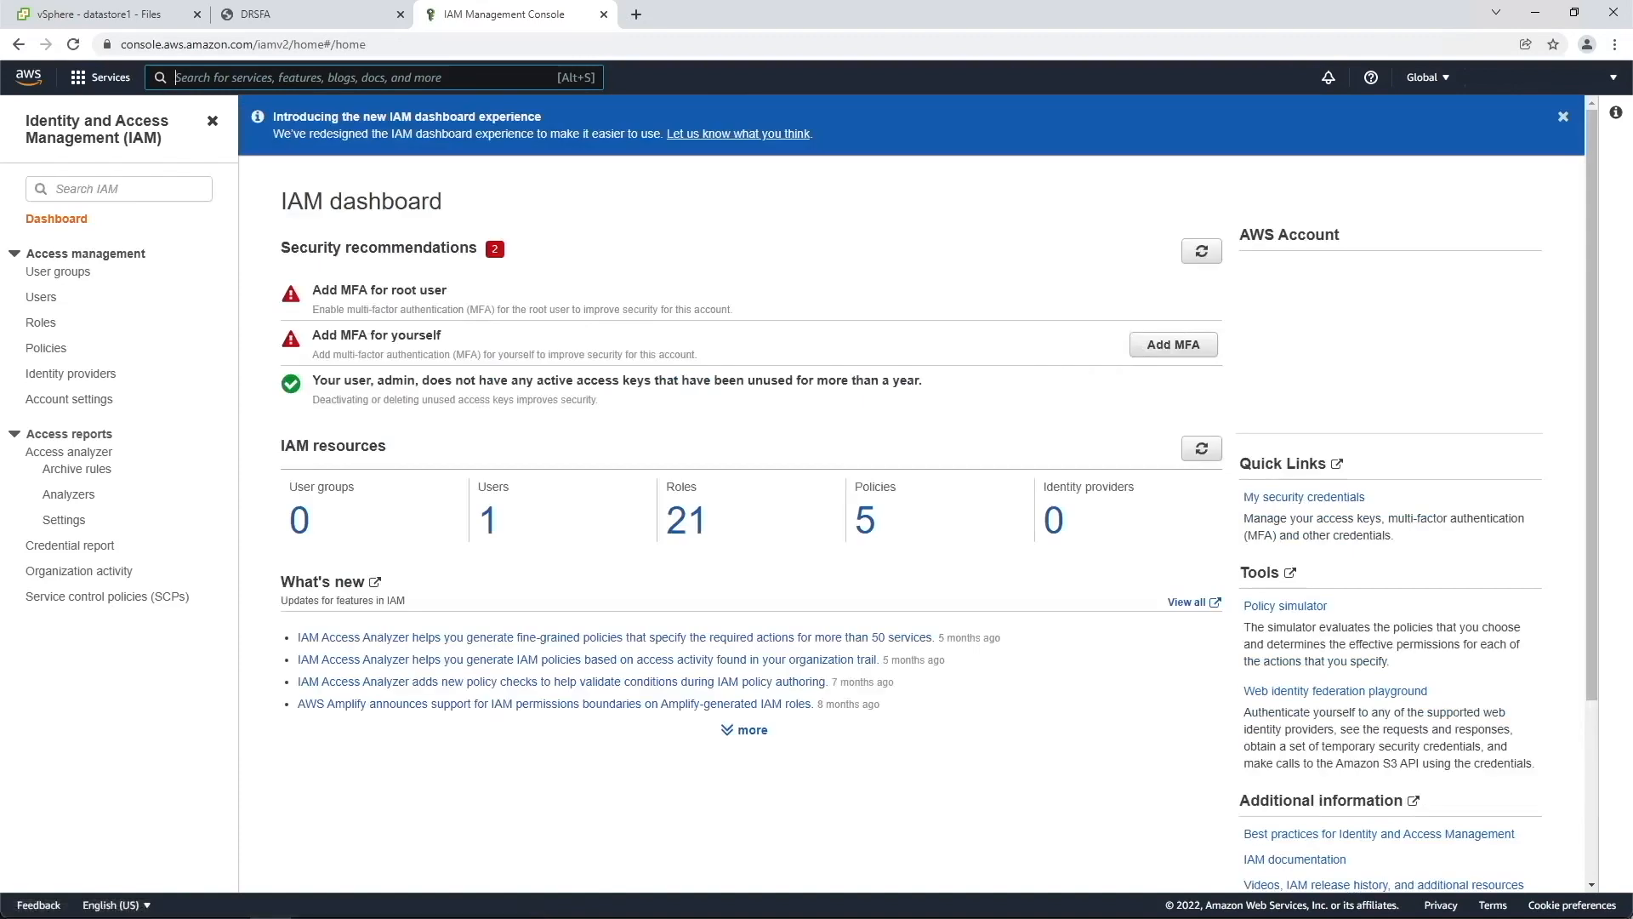
{"action": "left_click", "coordinate": [41, 297]}
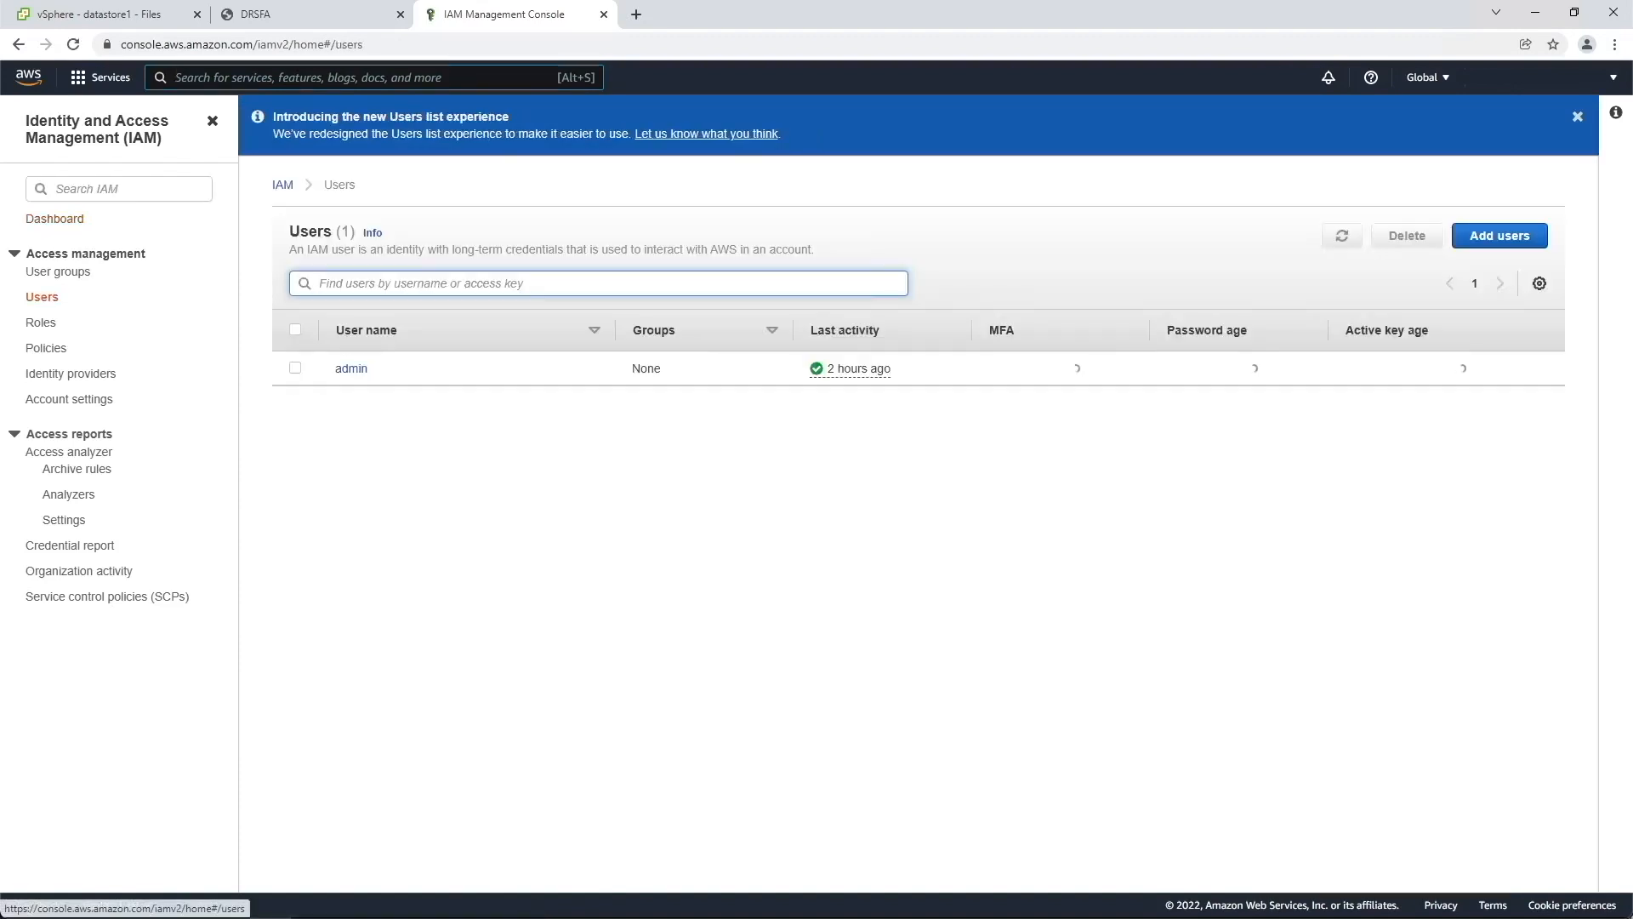
Start a new IAM user with programmatic access and attach AWSElasticDisasterRecoveryFailbackPolicy directly.
{"action": "left_click", "coordinate": [1498, 236]}
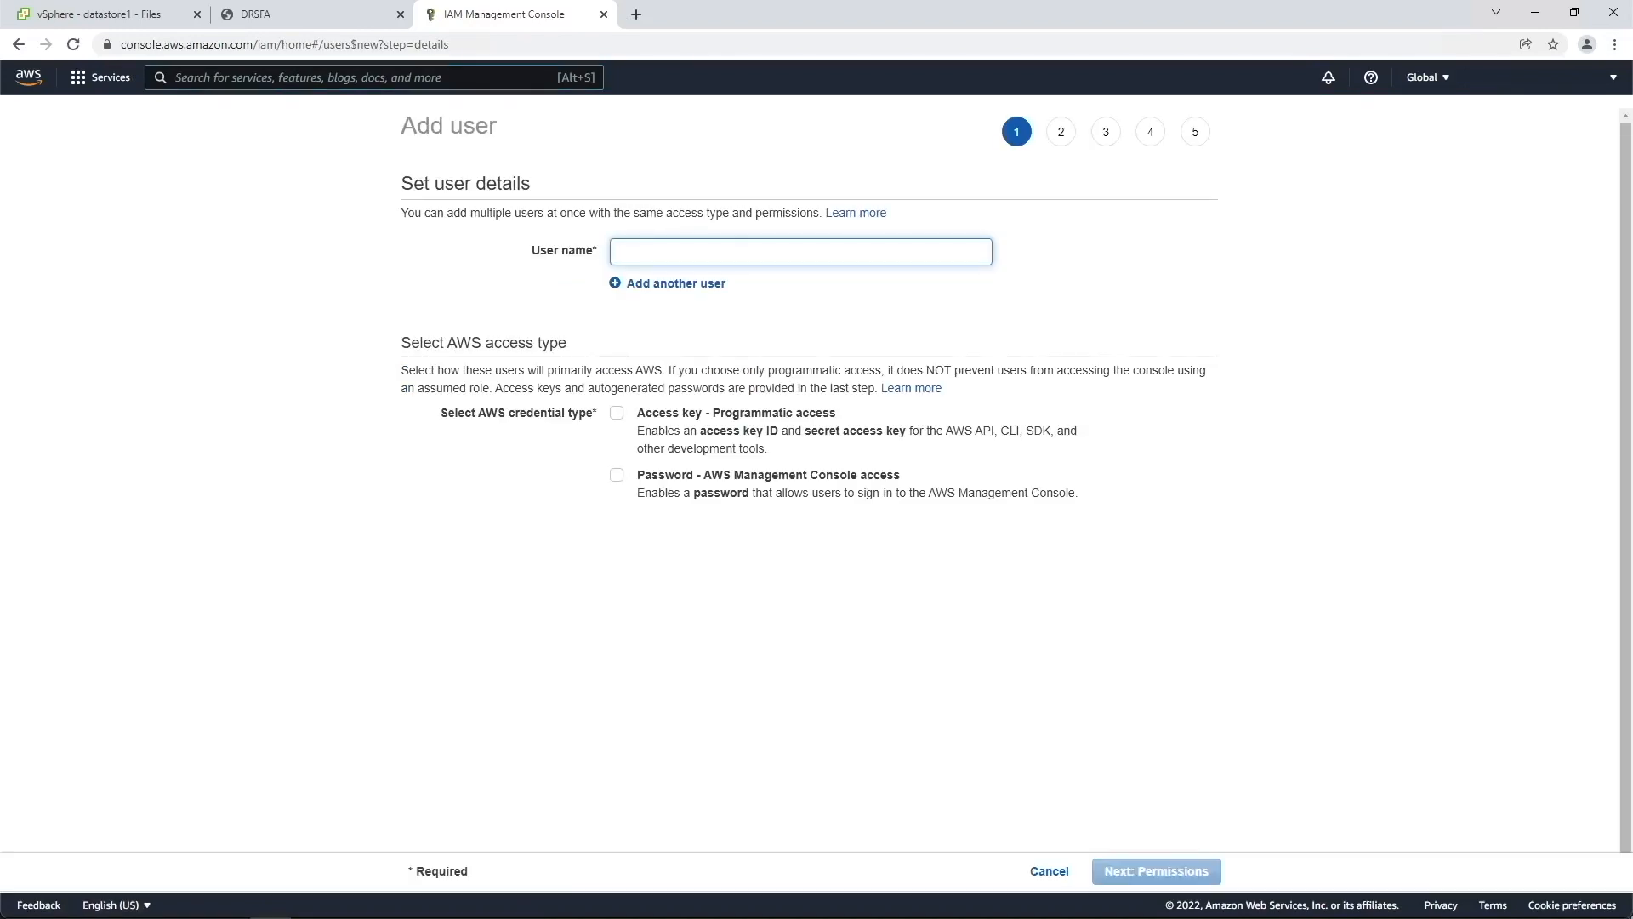
{"action": "left_click", "coordinate": [616, 410]}
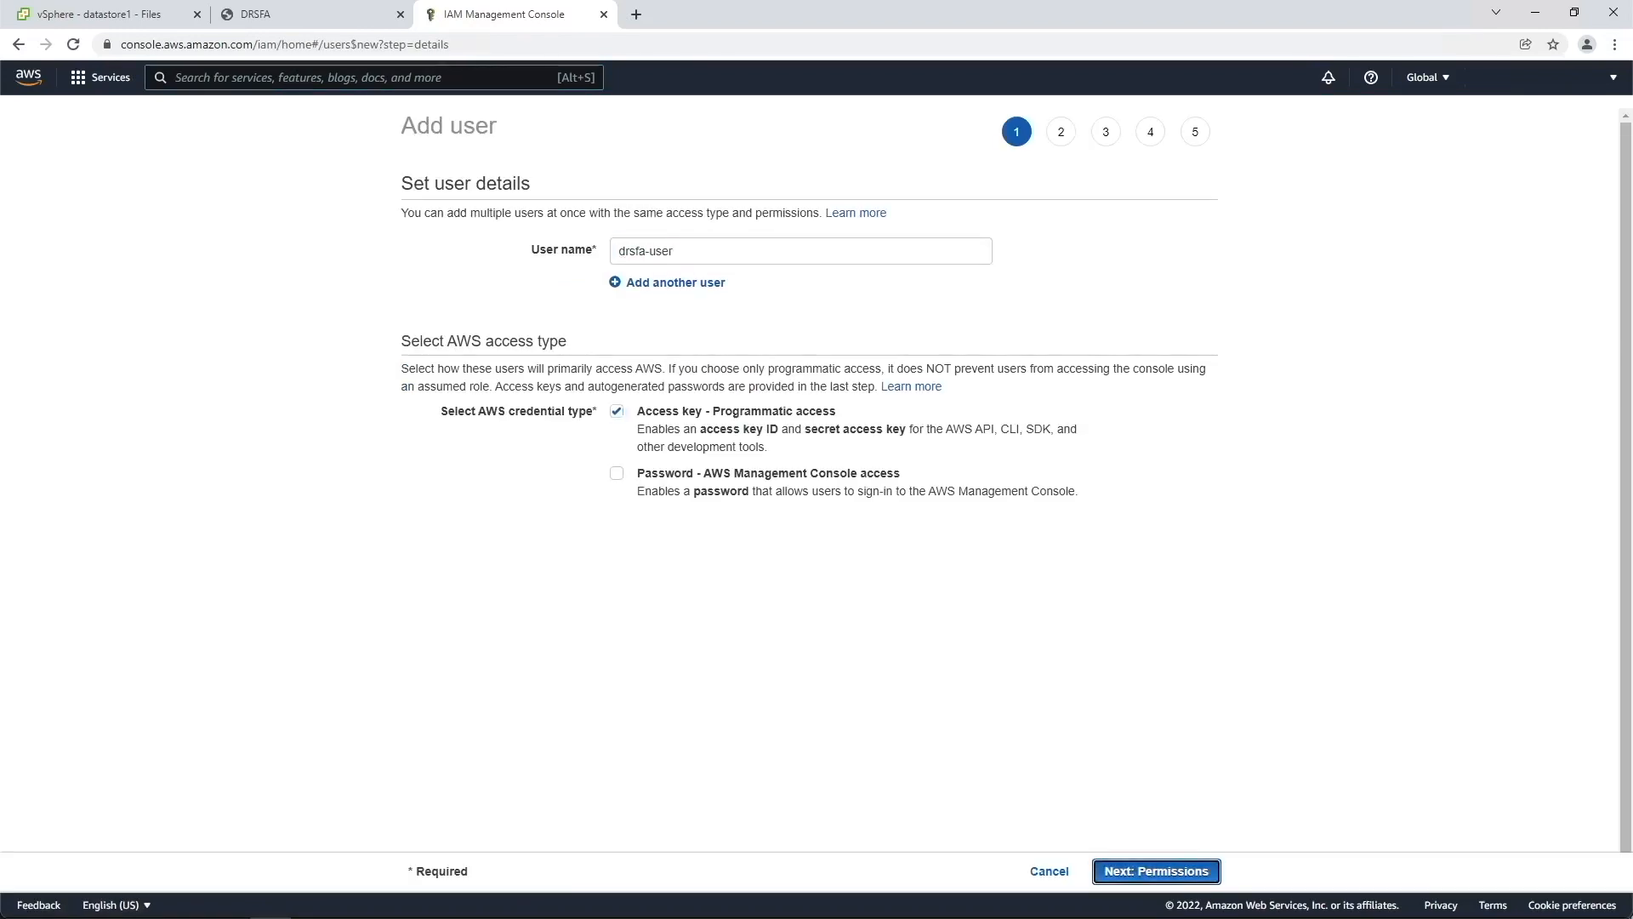
{"action": "left_click", "coordinate": [1154, 871]}
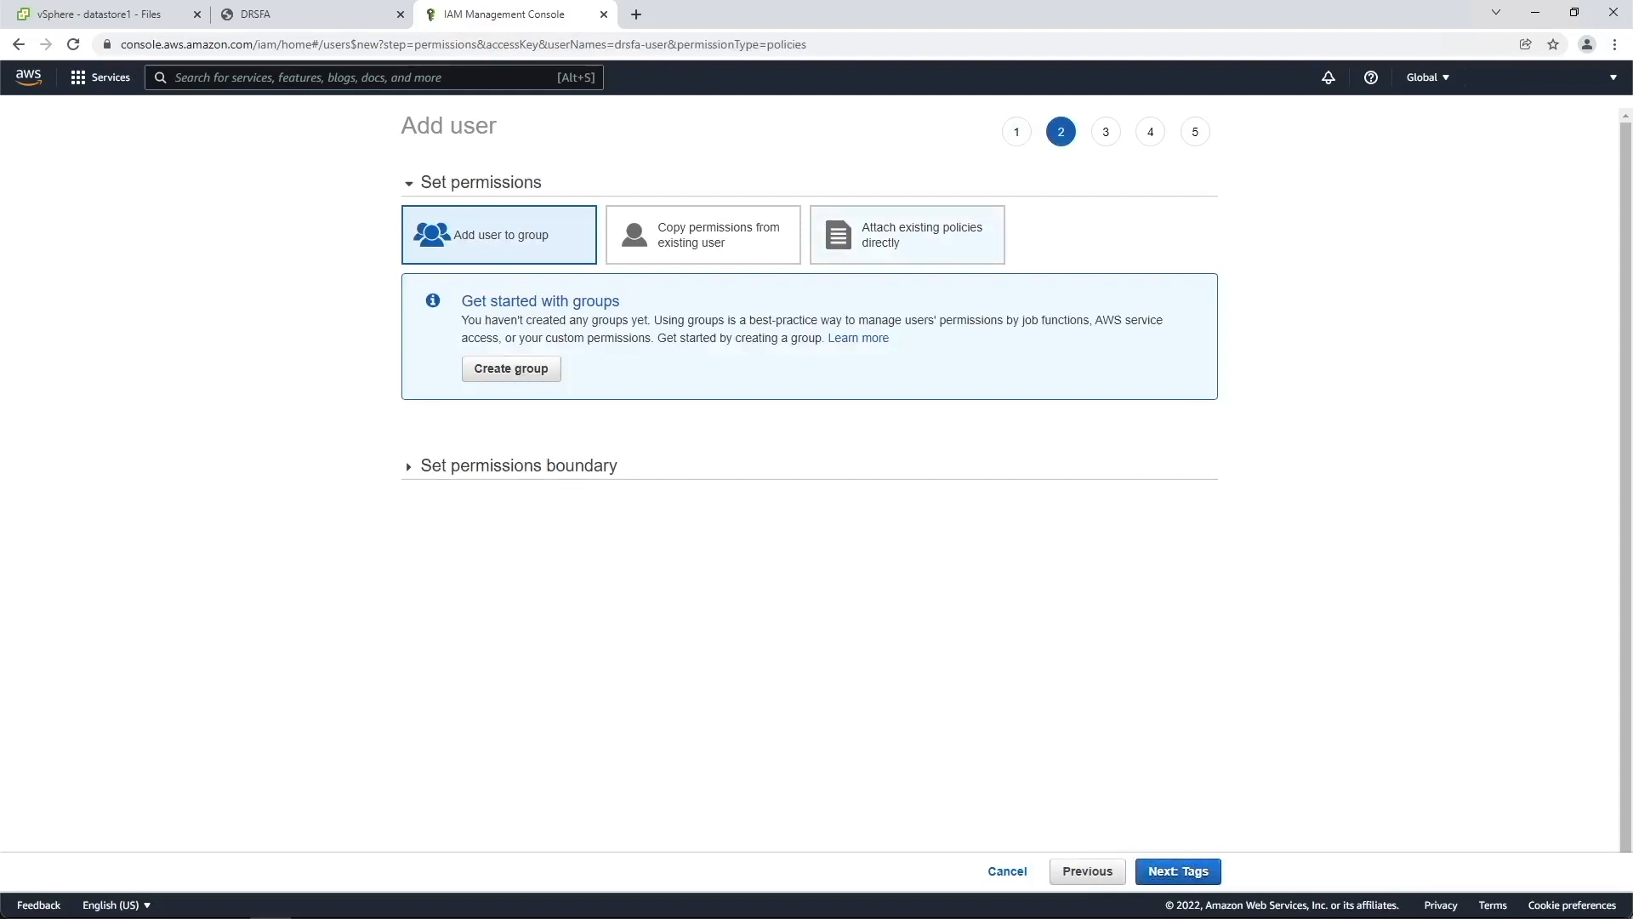
{"action": "left_click", "coordinate": [905, 233]}
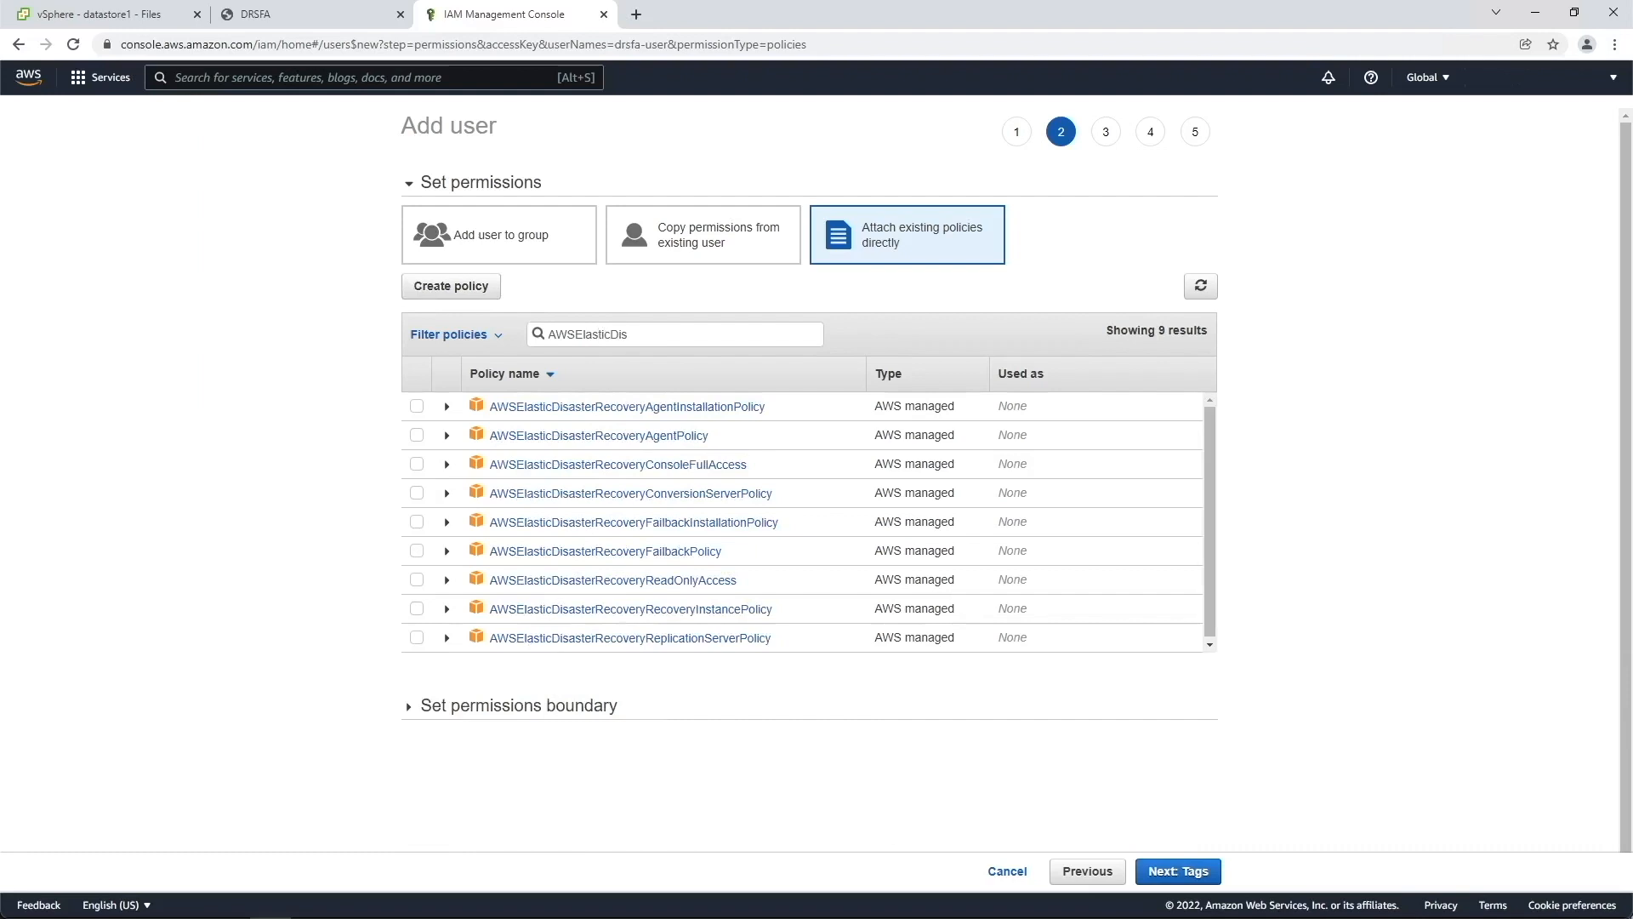
{"action": "left_click", "coordinate": [417, 551]}
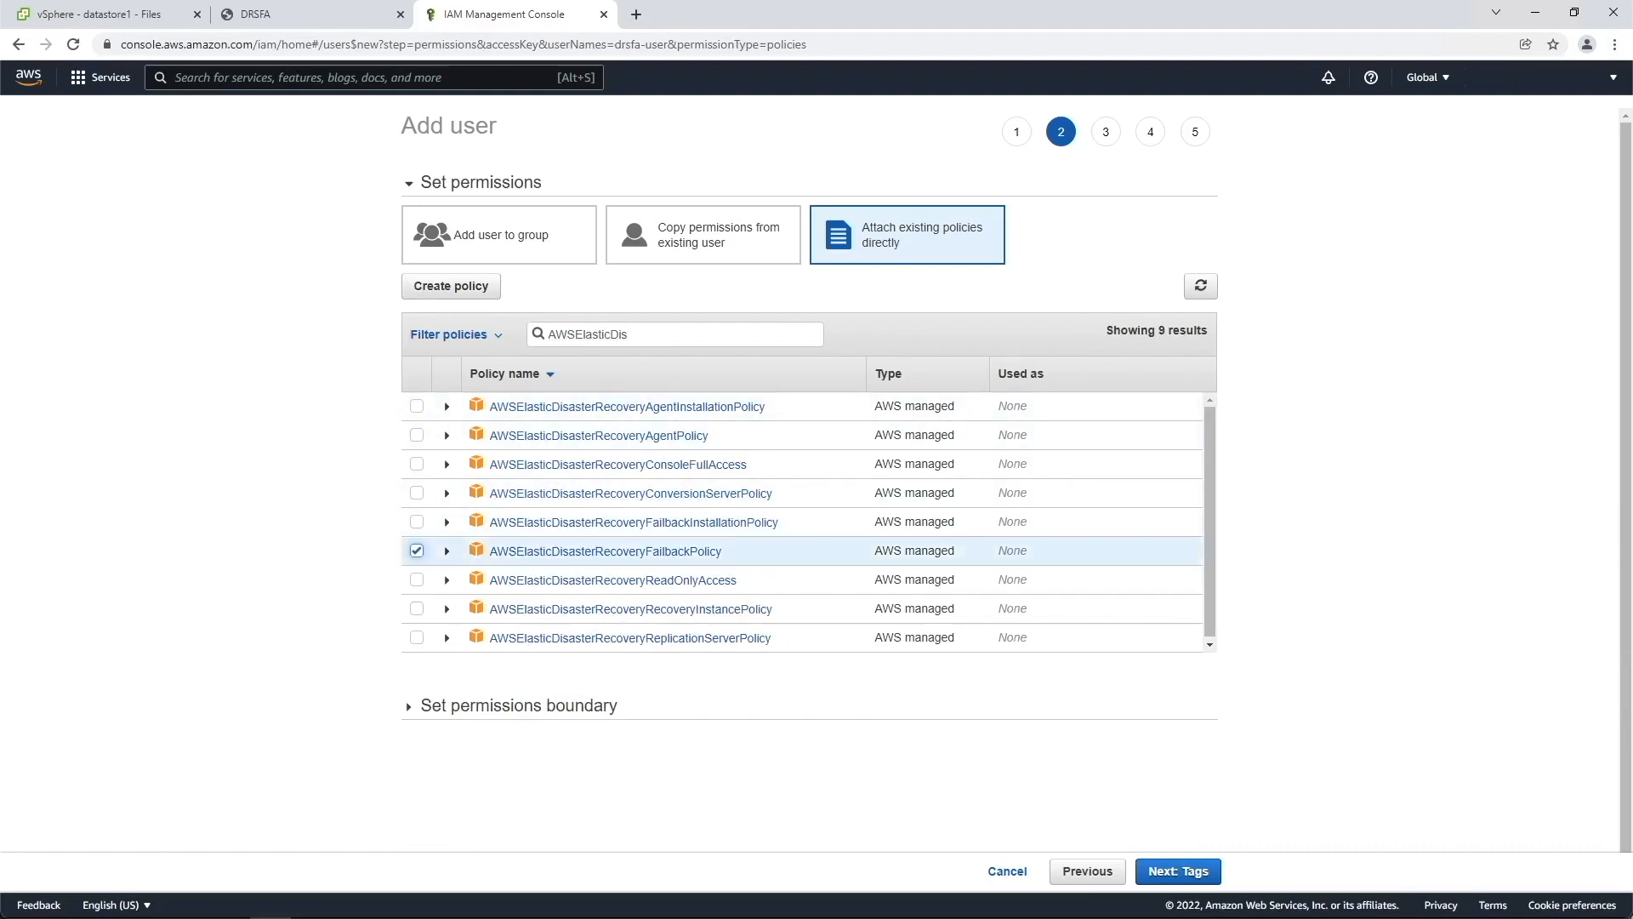
Finish through tags and review to create drsfa-user and download its credentials CSV.
{"action": "left_click", "coordinate": [1178, 871]}
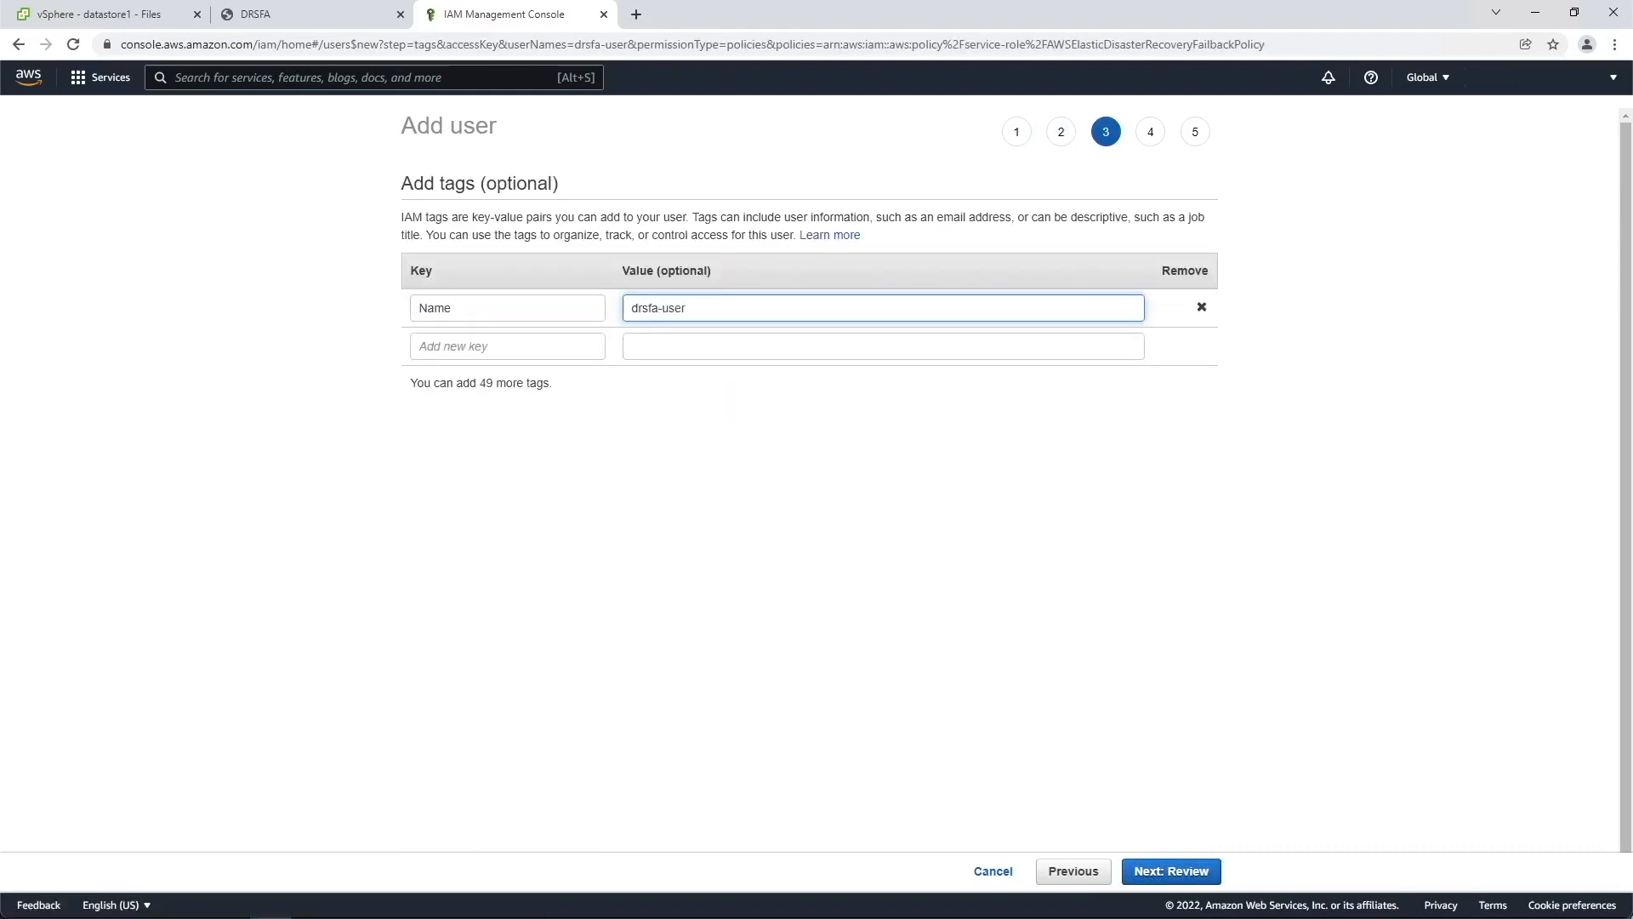
{"action": "left_click", "coordinate": [1170, 871]}
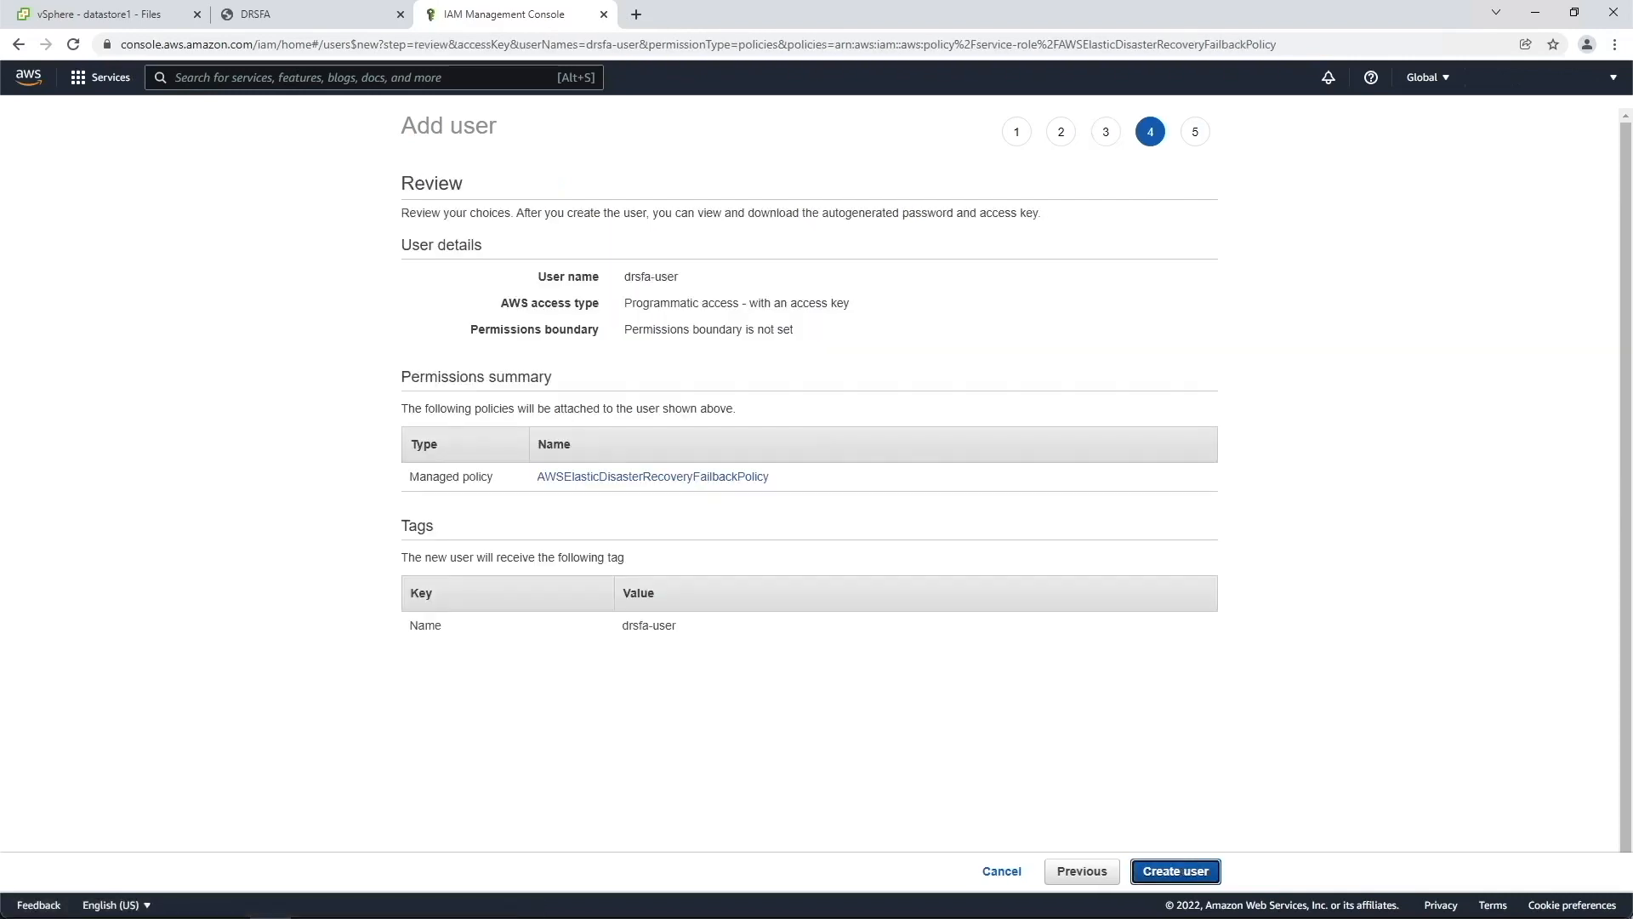
{"action": "left_click", "coordinate": [1174, 871]}
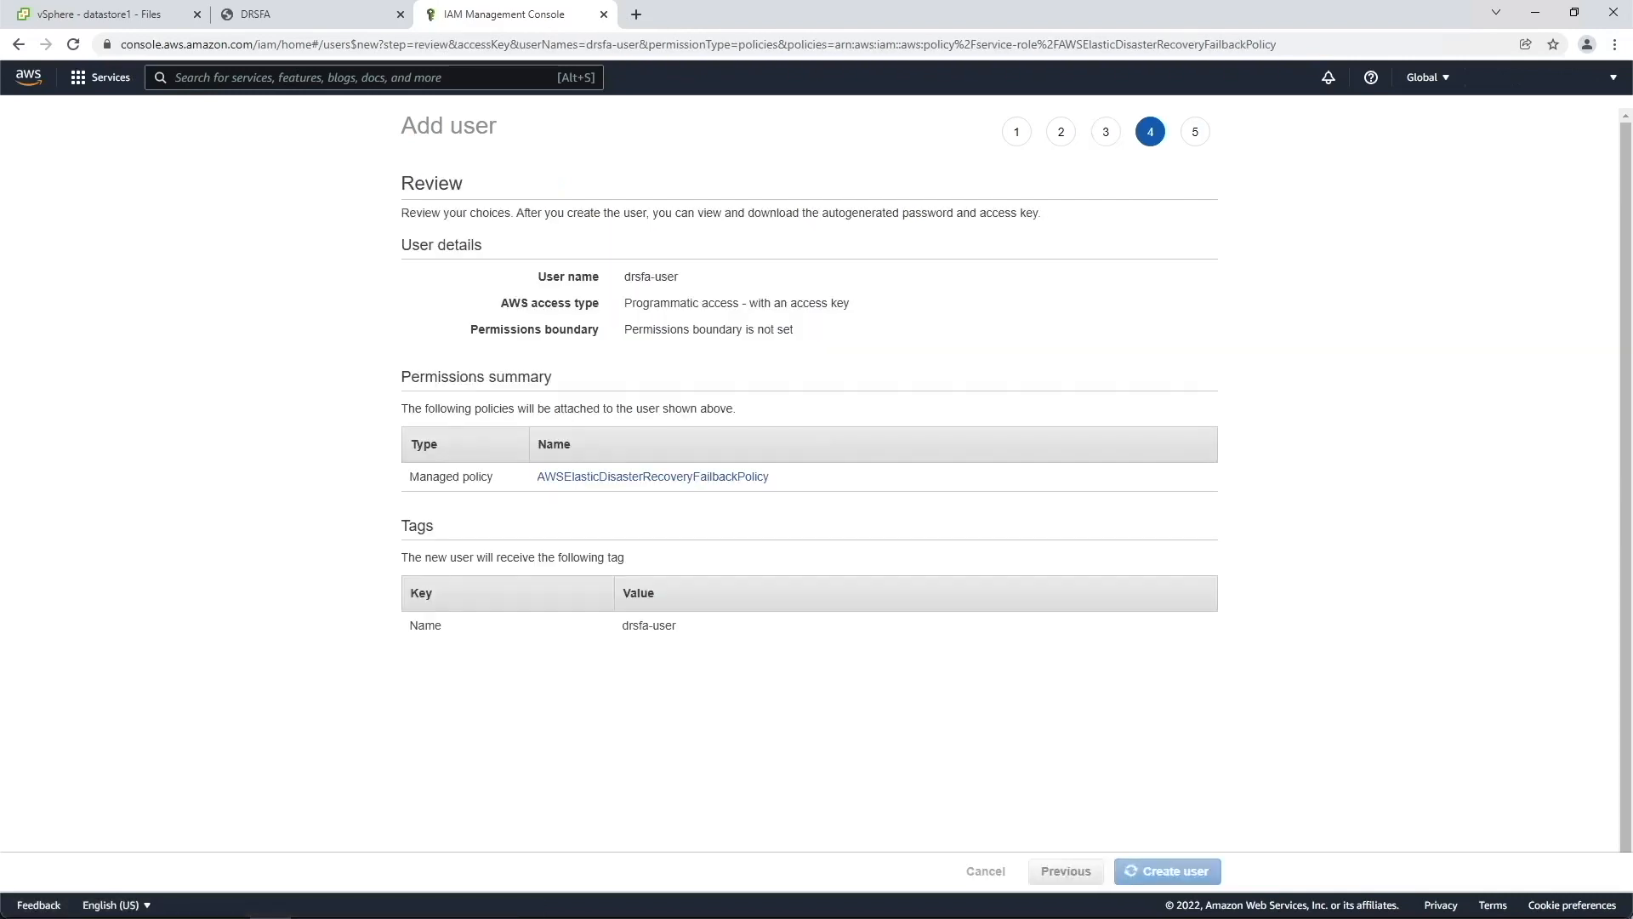
{"action": "left_click", "coordinate": [1166, 871]}
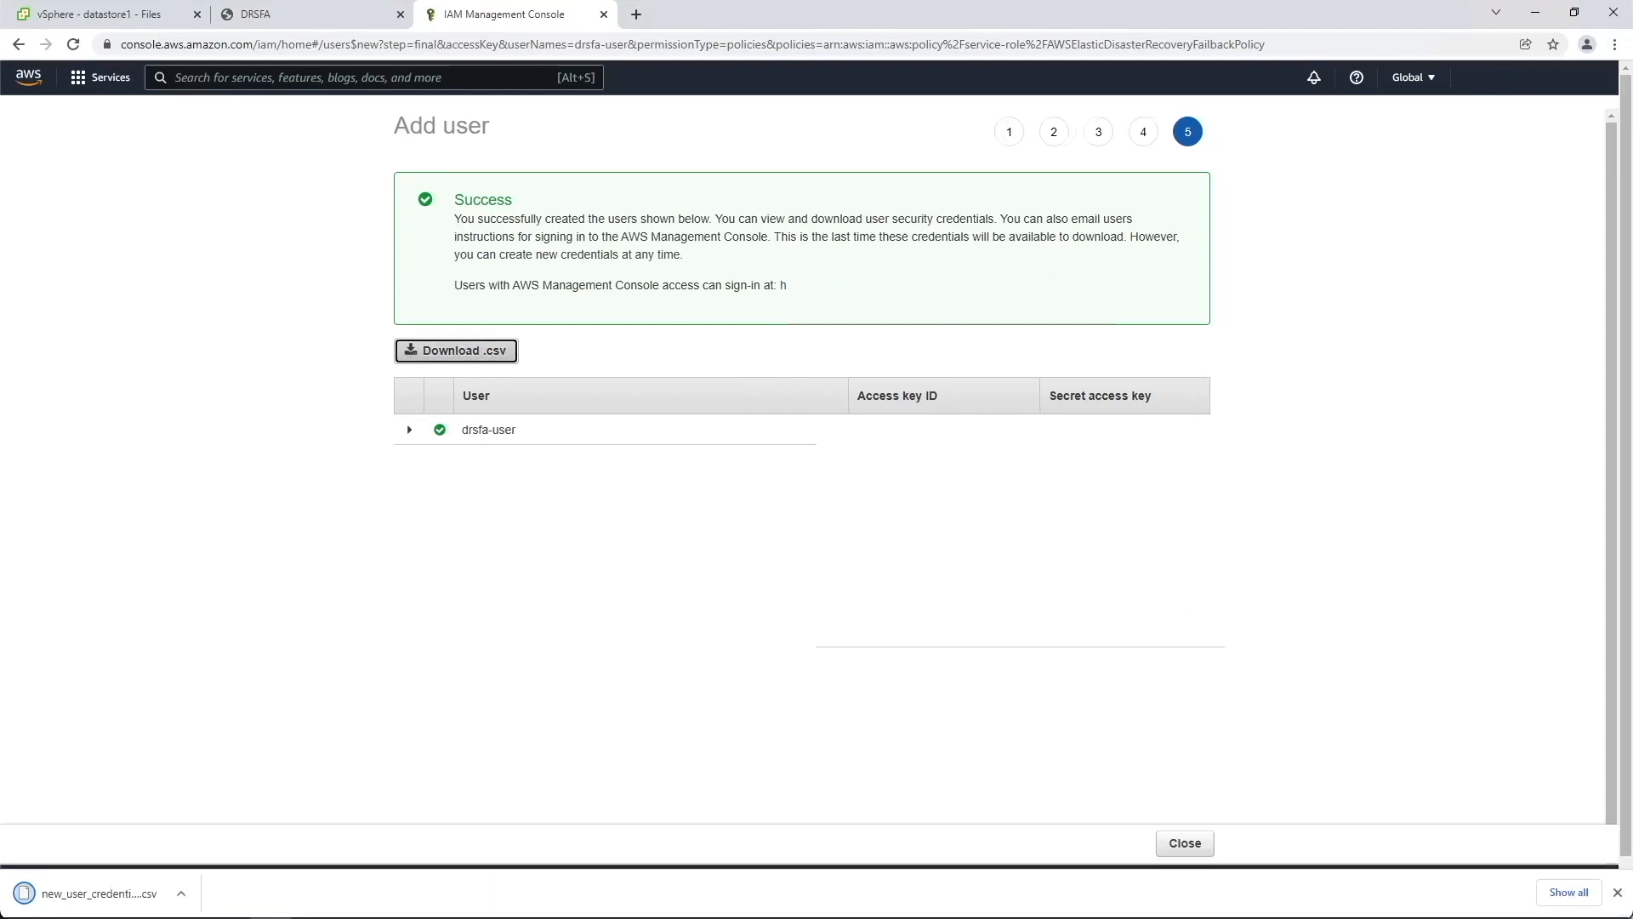
{"action": "left_click", "coordinate": [1183, 843]}
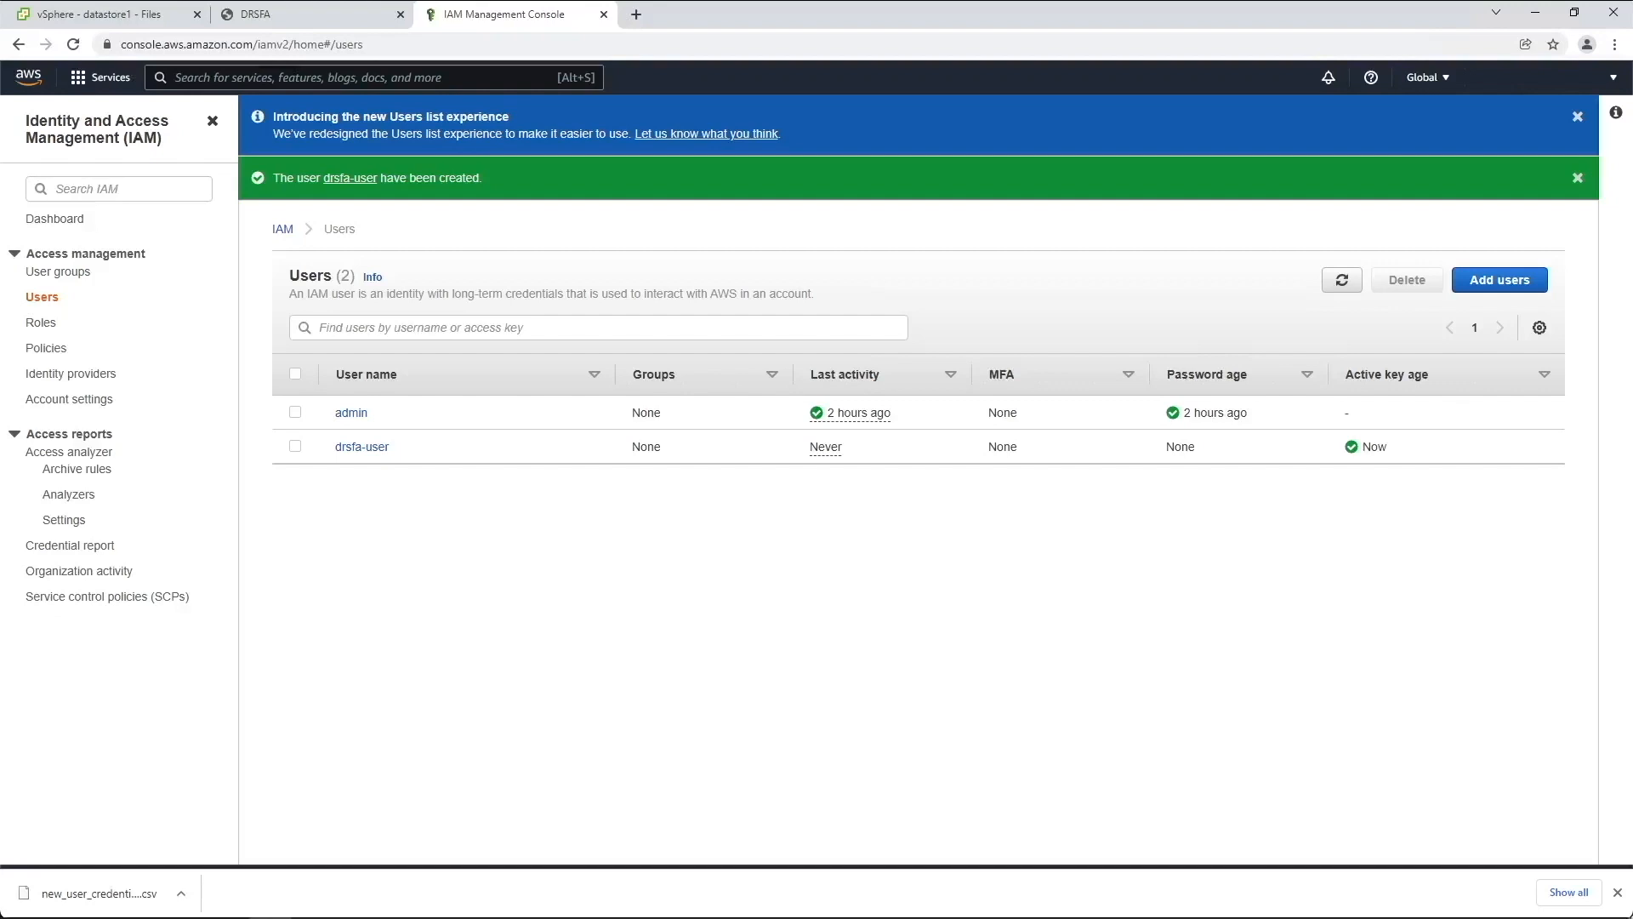
Add the drs-inline-policy for DRS Describe actions to drsfa-user.
{"action": "left_click", "coordinate": [362, 446]}
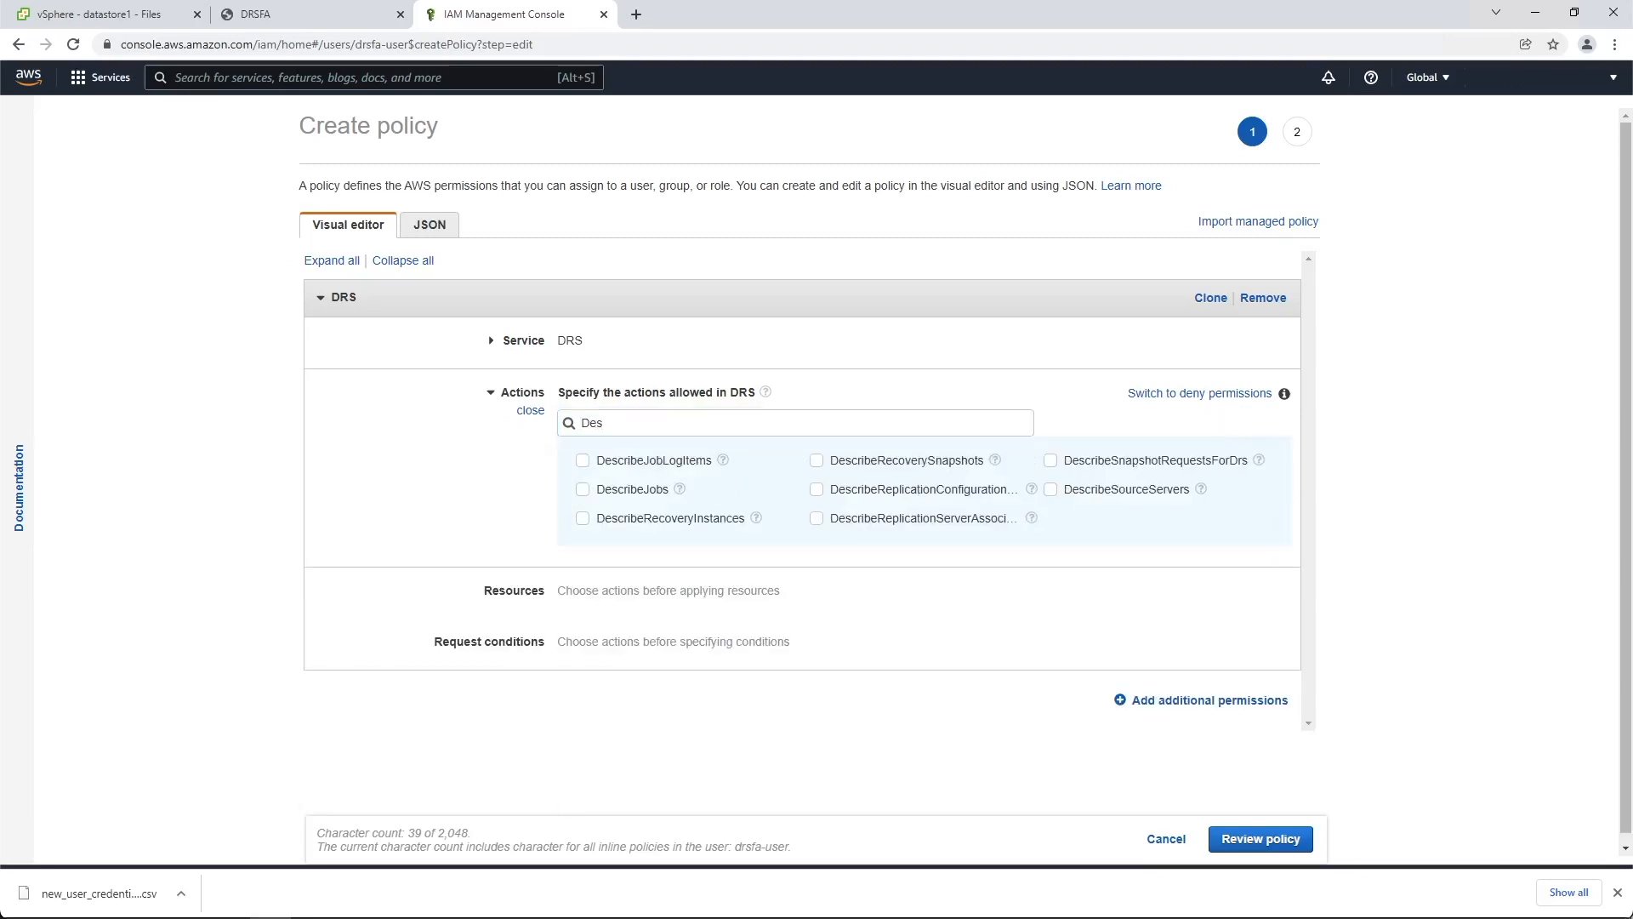
{"action": "left_click", "coordinate": [1259, 839]}
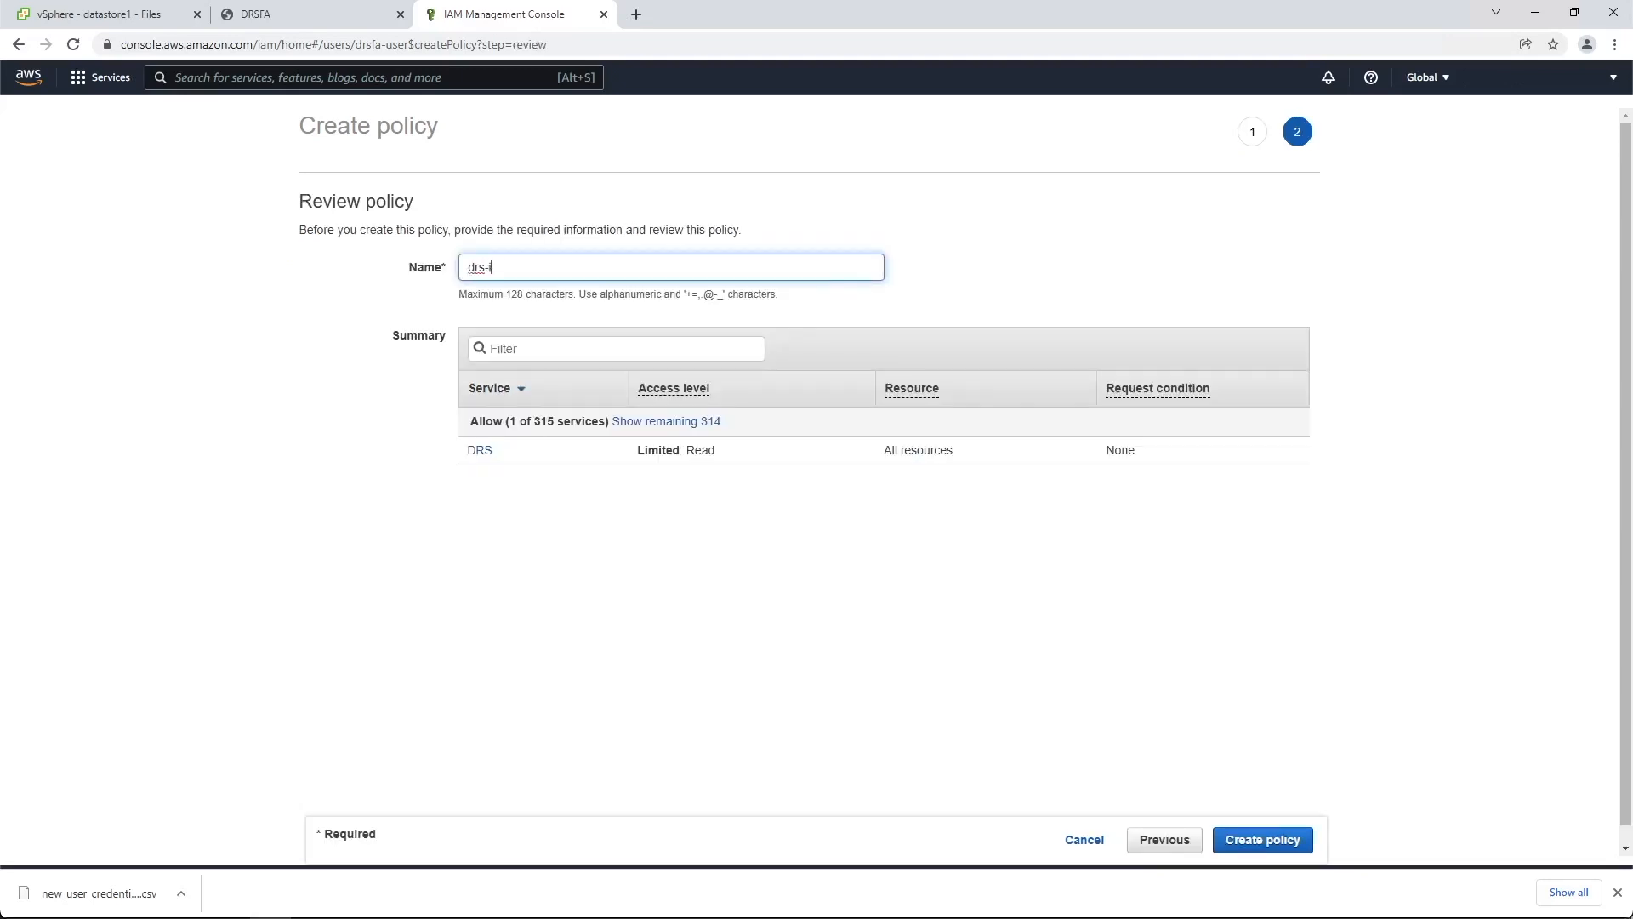
{"action": "type", "text": "inline-policy"}
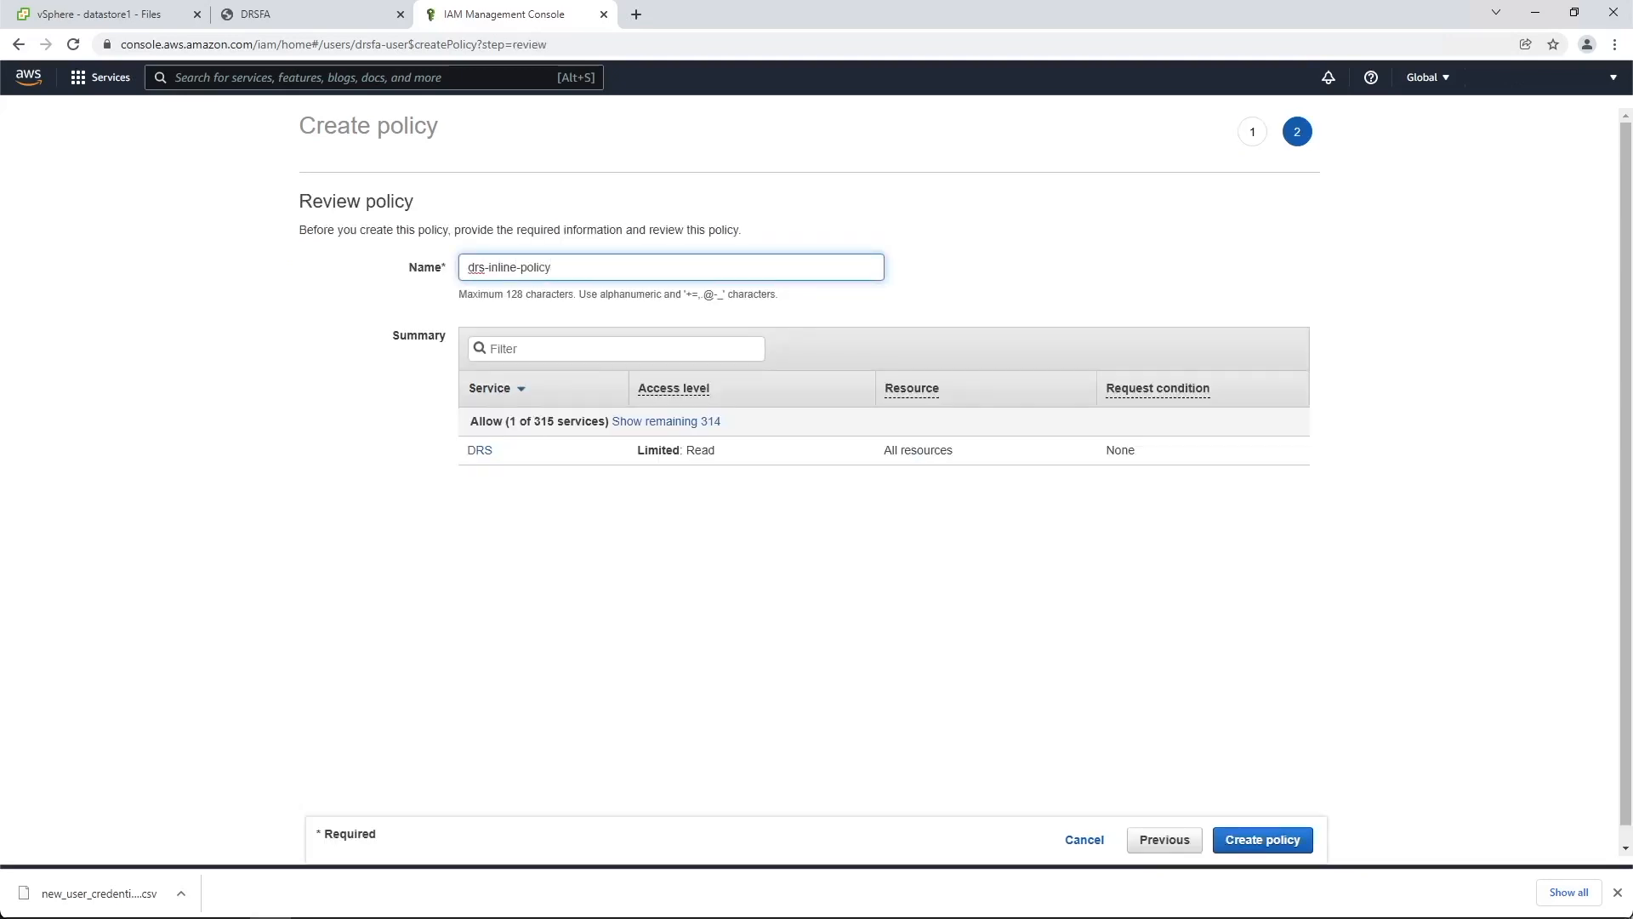
{"action": "left_click", "coordinate": [1261, 840]}
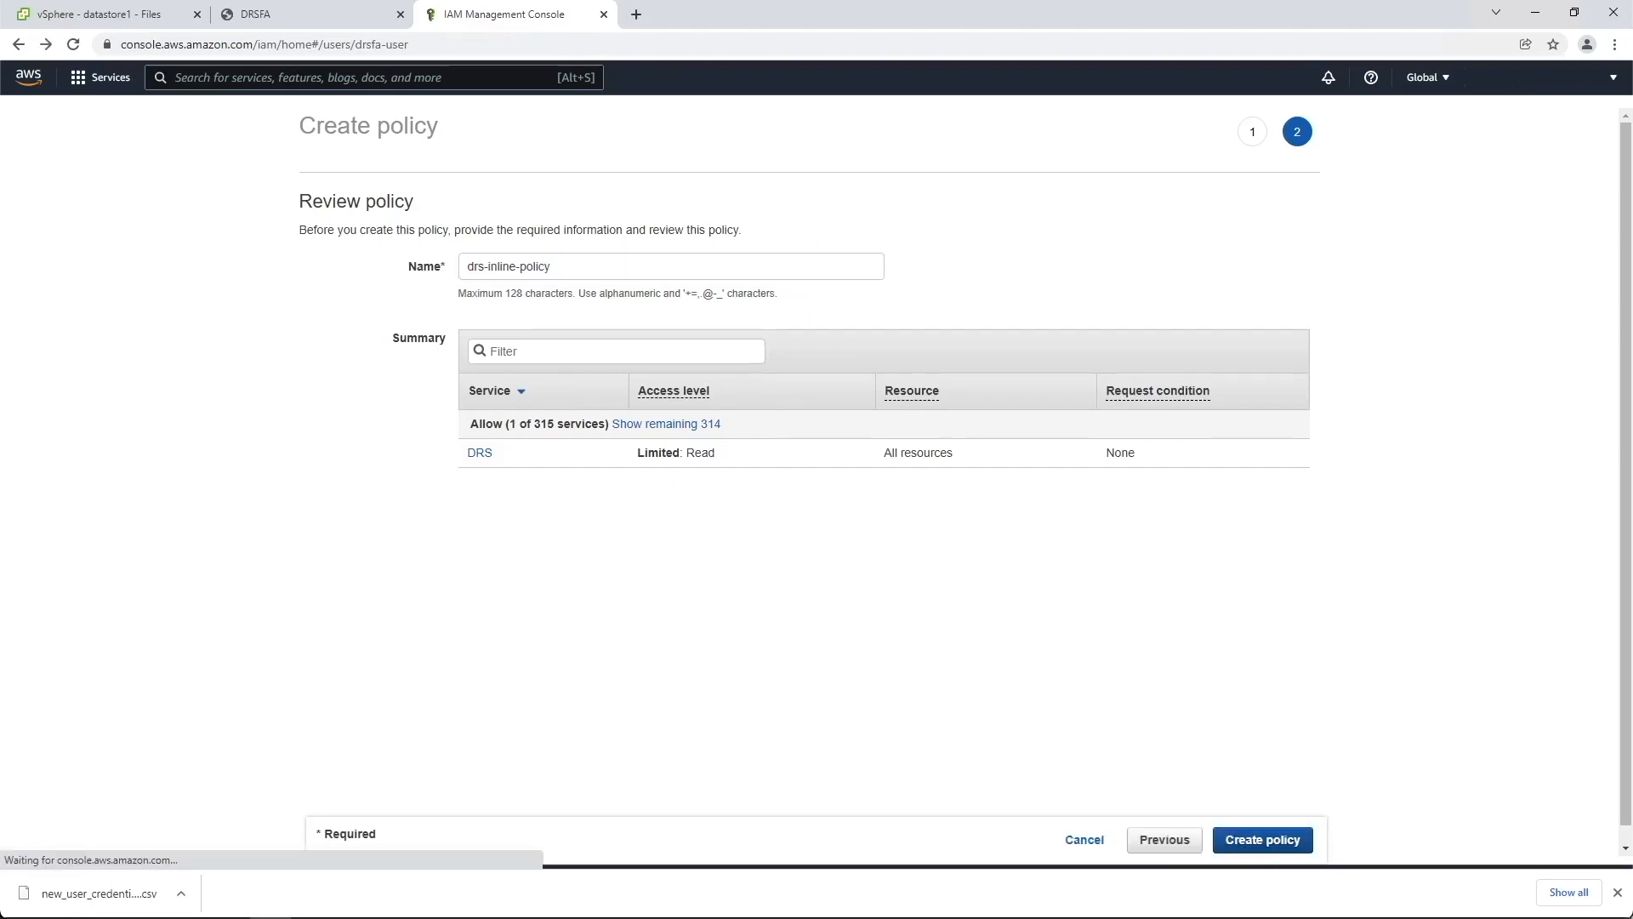
Add the sts-inline-policy for STS GetCallerIdentity to drsfa-user.
{"action": "left_click", "coordinate": [1163, 839]}
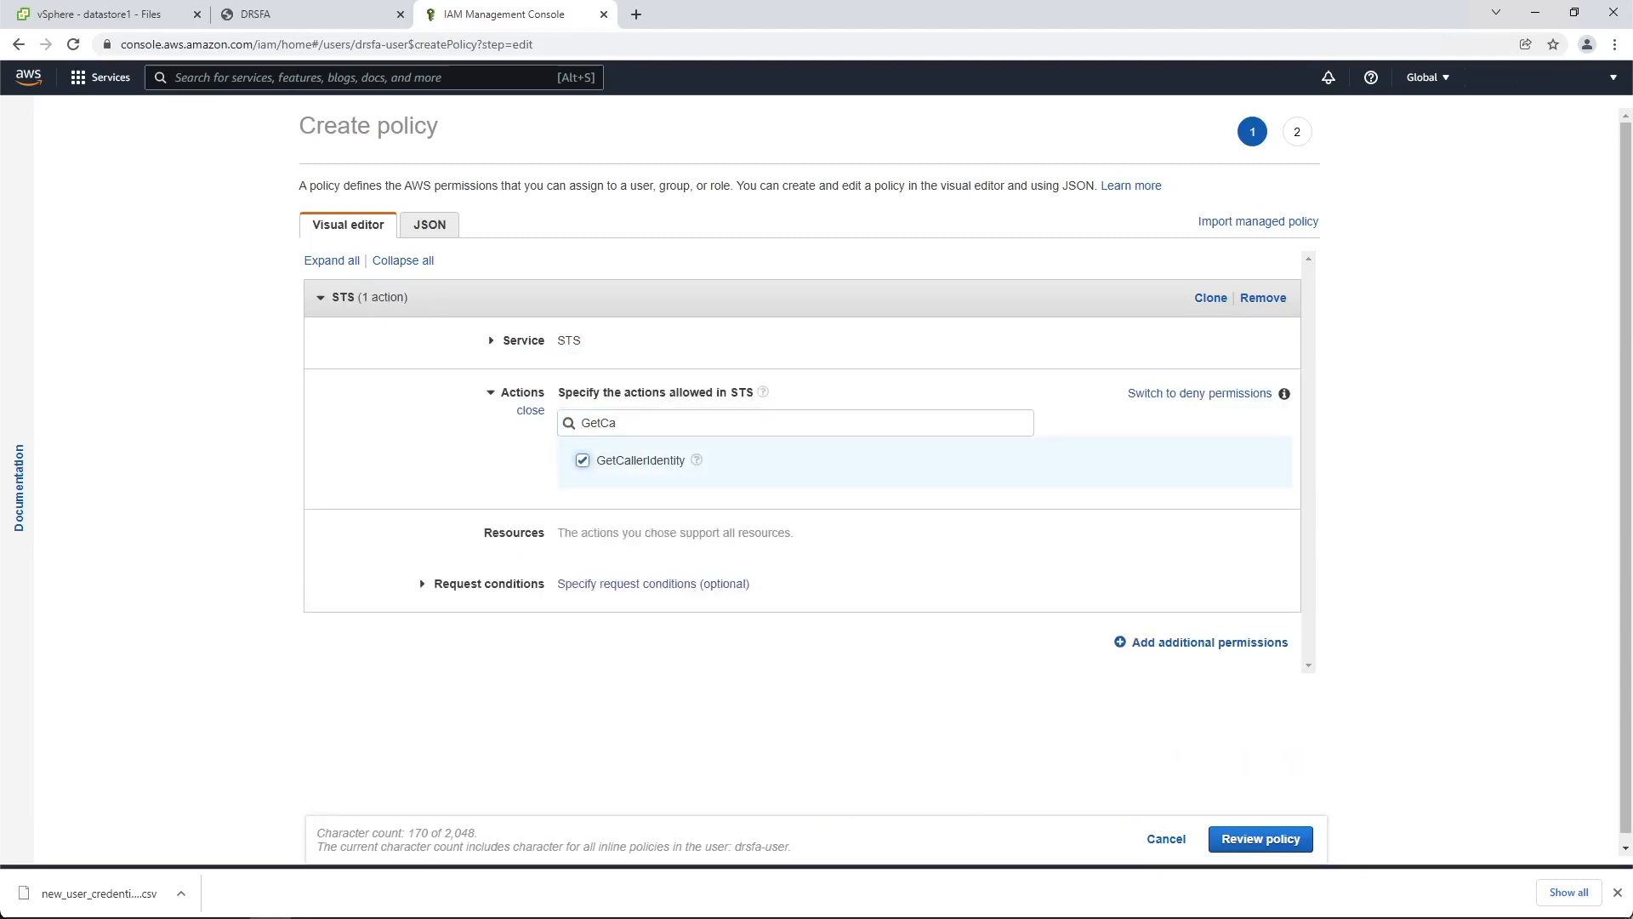
{"action": "left_click", "coordinate": [1258, 839]}
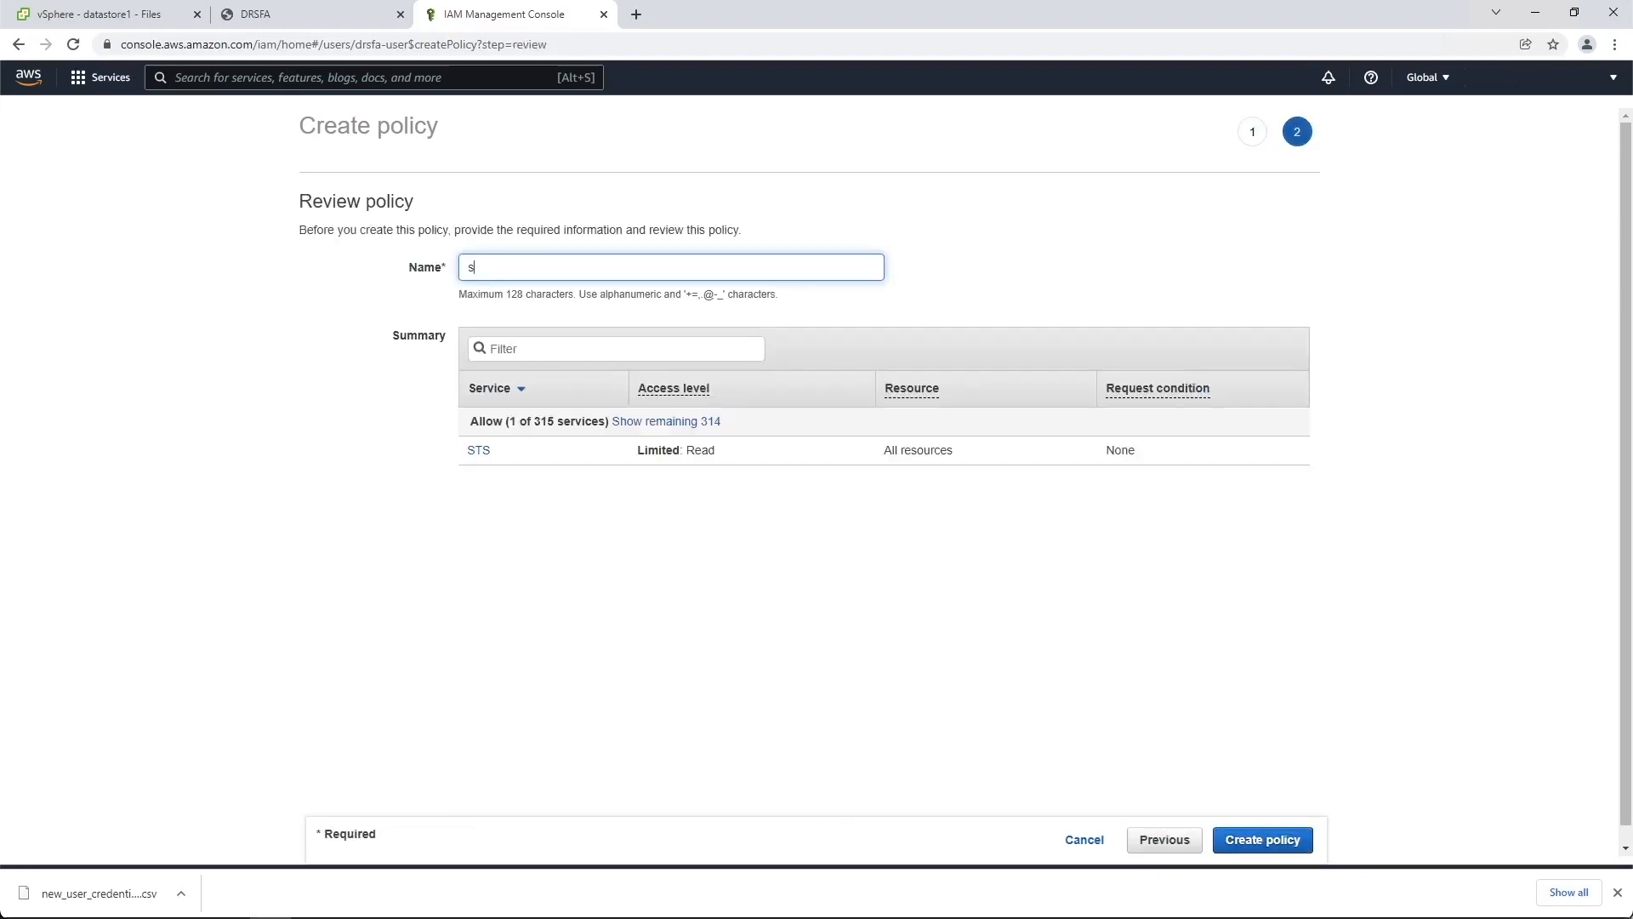
{"action": "type", "text": "ts-inline-policy"}
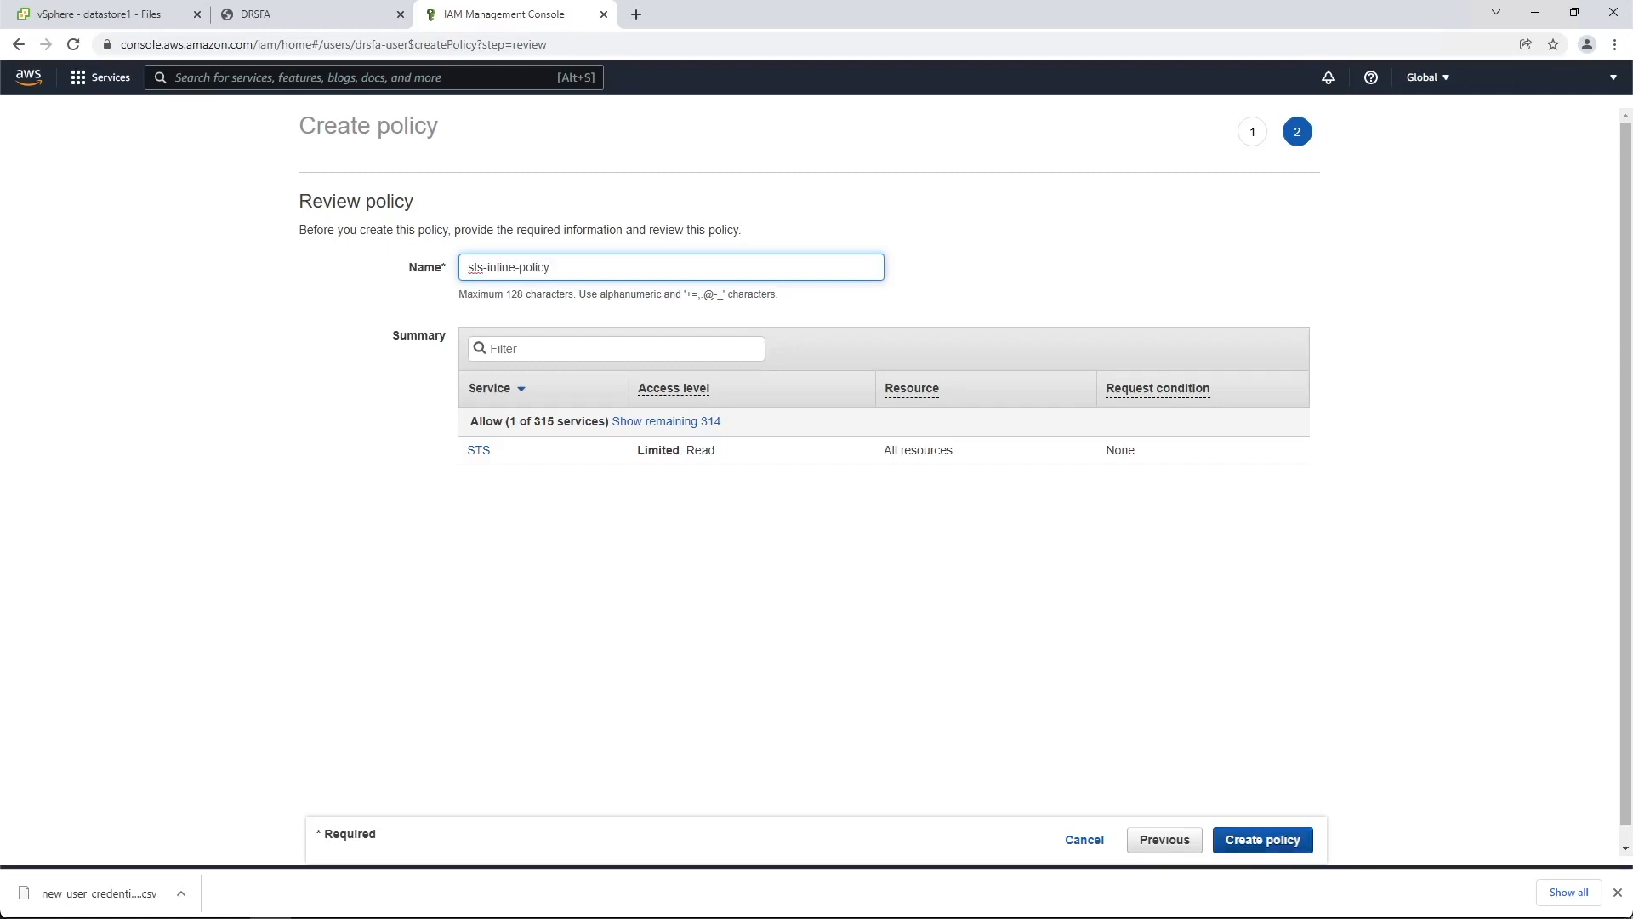
{"action": "left_click", "coordinate": [1261, 840]}
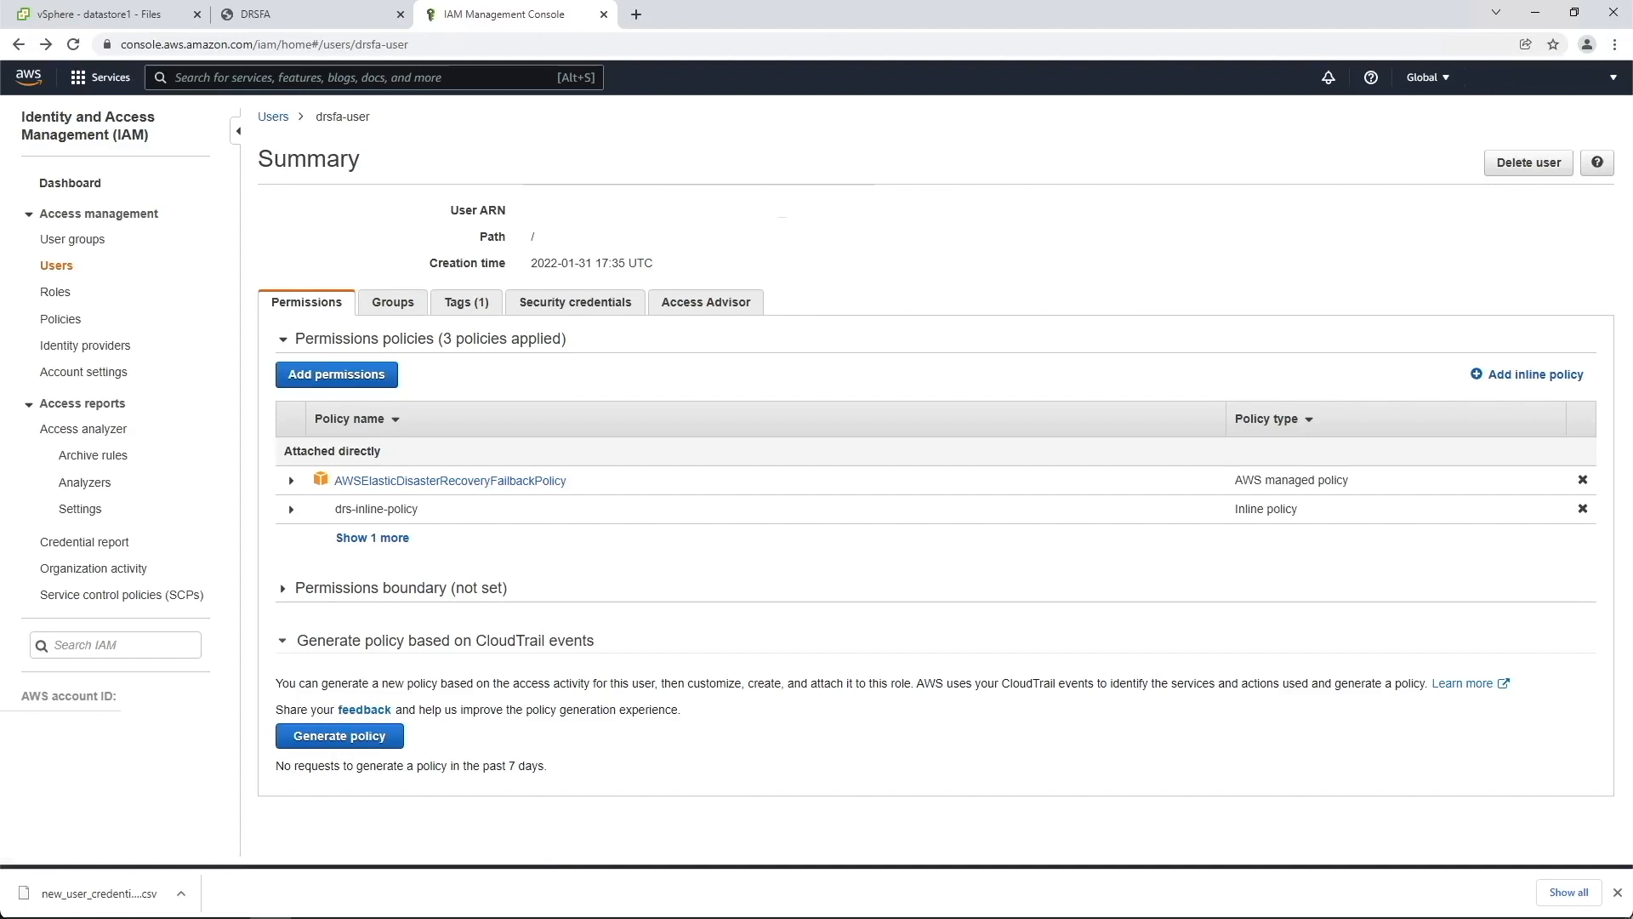
Go to CloudWatch Log groups and start creating a new log group.
{"action": "type", "text": "CloudWatch"}
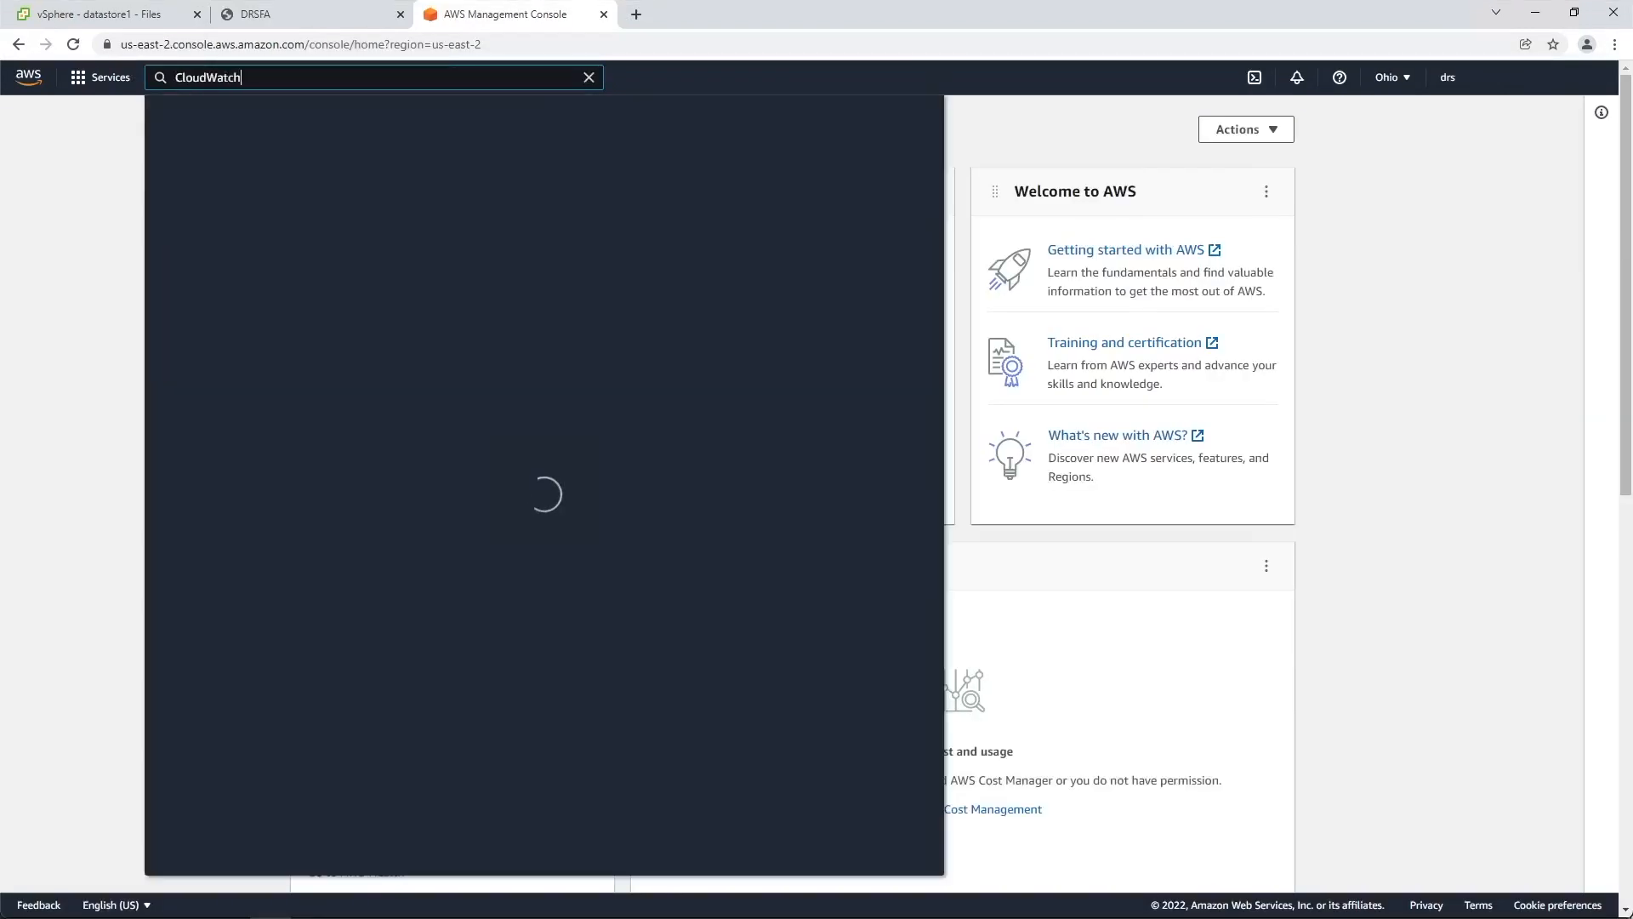
{"action": "left_click", "coordinate": [208, 77]}
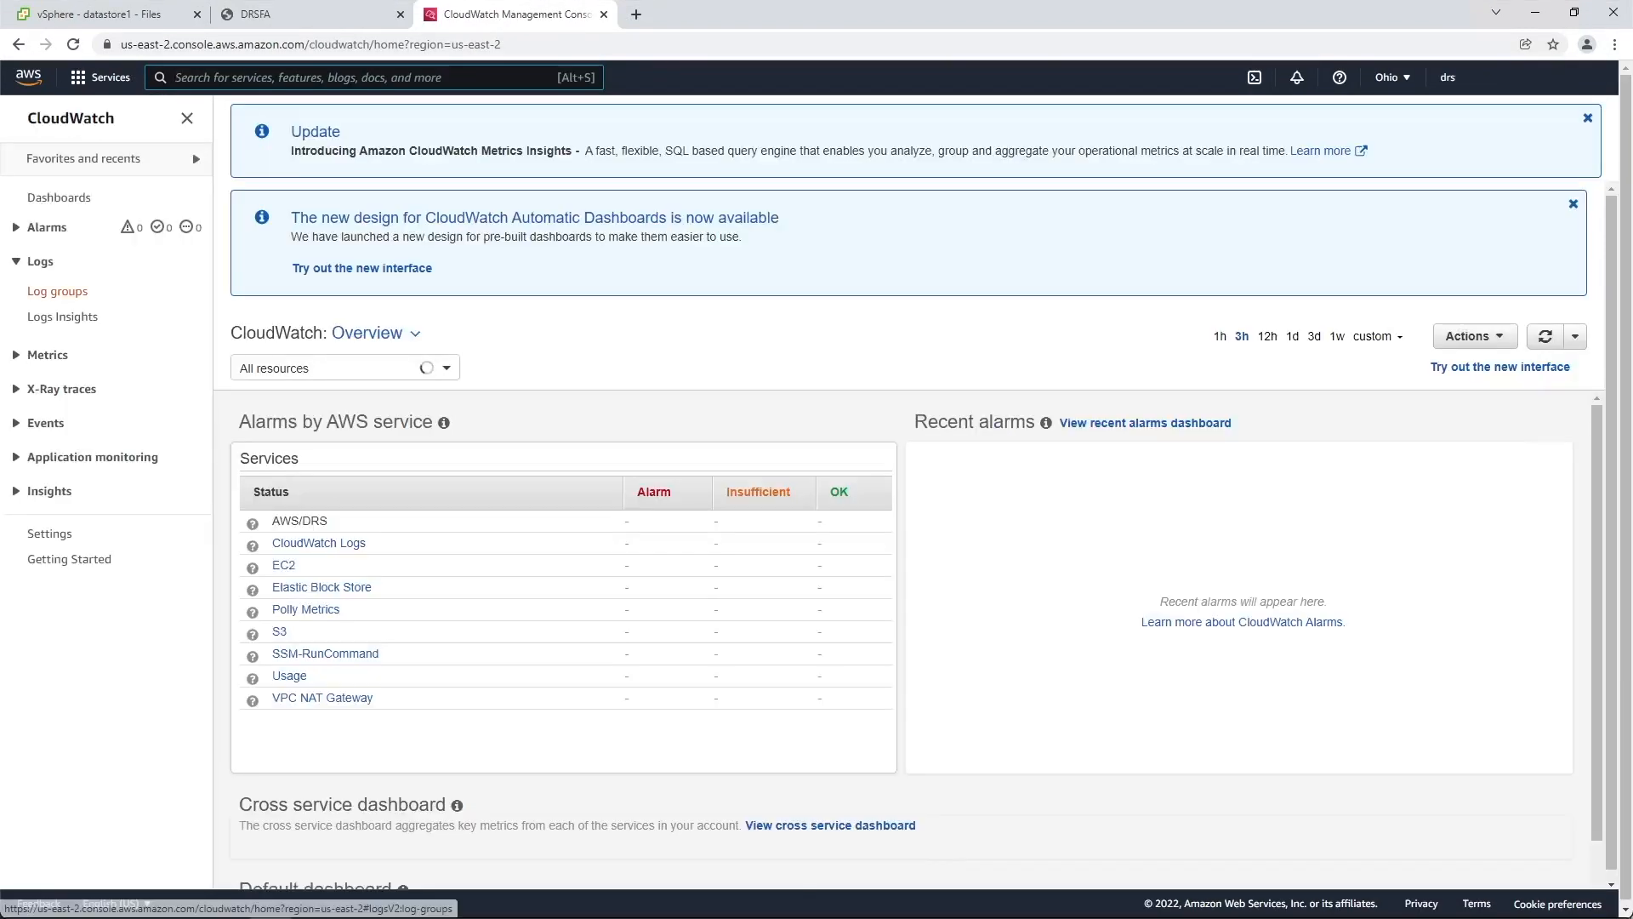
{"action": "left_click", "coordinate": [58, 291]}
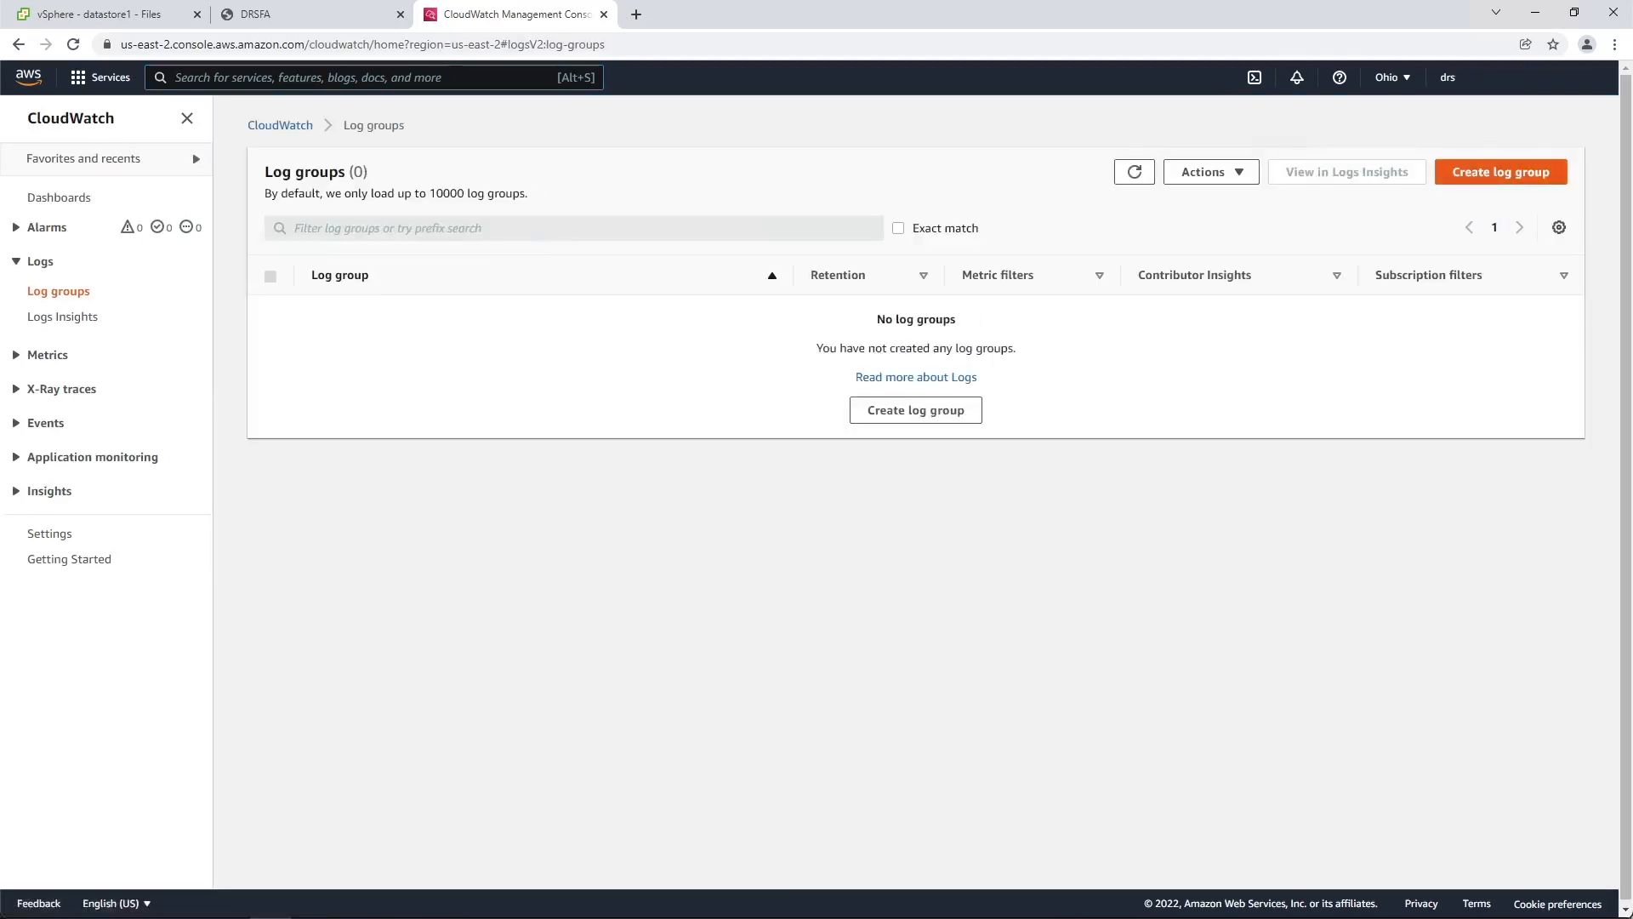
{"action": "left_click", "coordinate": [1499, 172]}
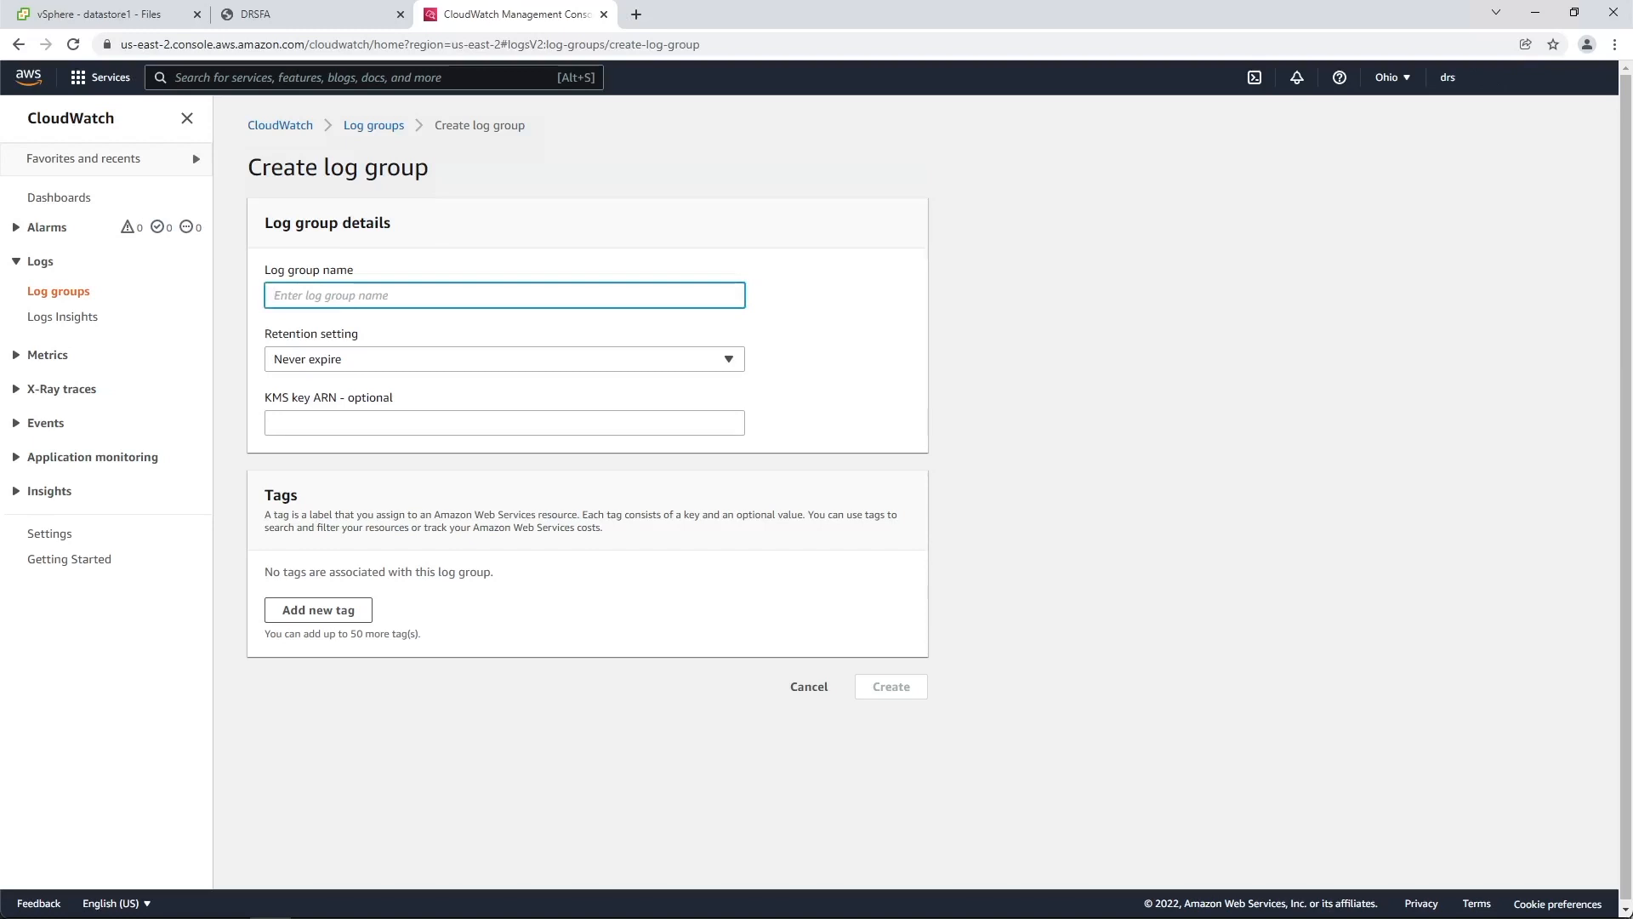
Create the DRS_Mass_Failback_Automation log group with never-expire retention and return to the DRSFA console.
{"action": "type", "text": "DRS_Mass_Failback_Automation"}
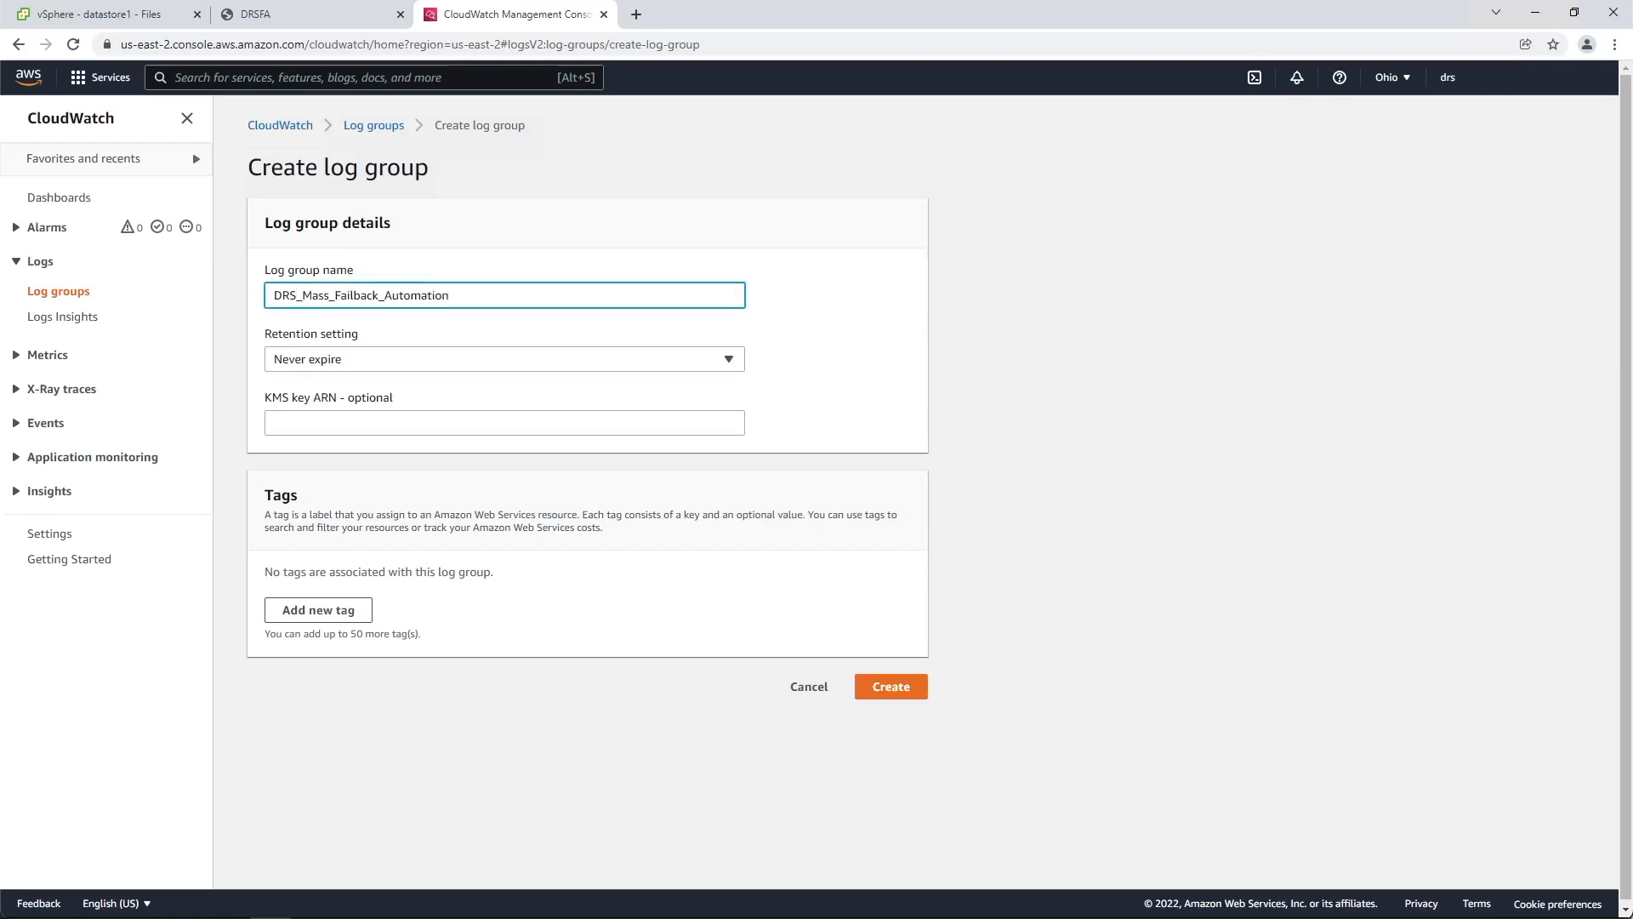
{"action": "left_click", "coordinate": [503, 296]}
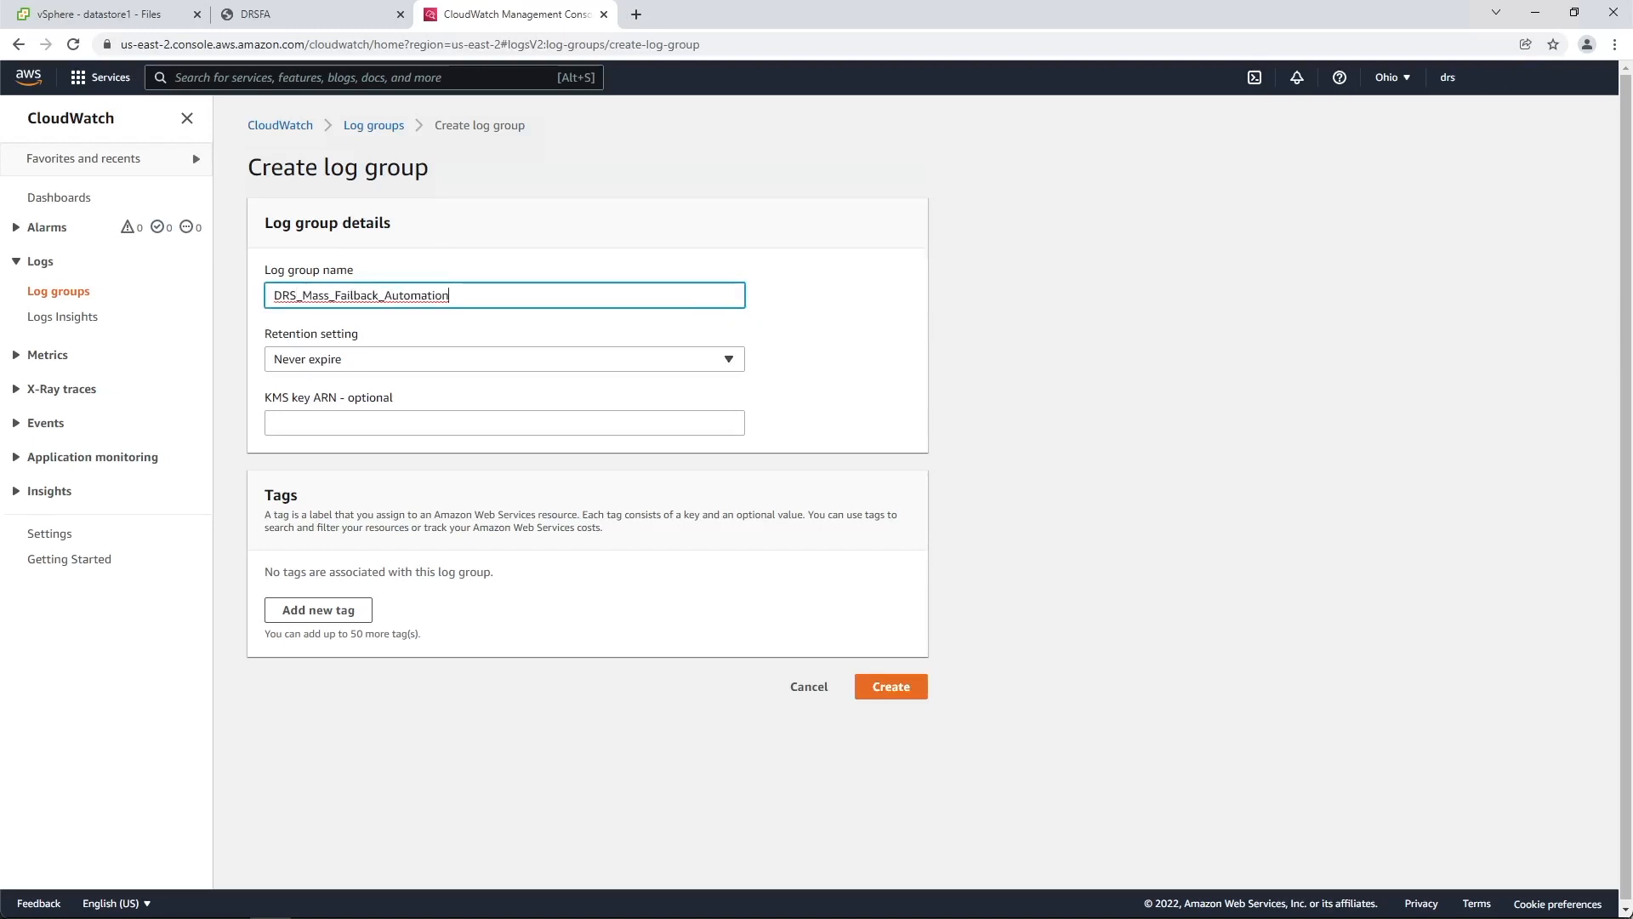
{"action": "left_click", "coordinate": [890, 687]}
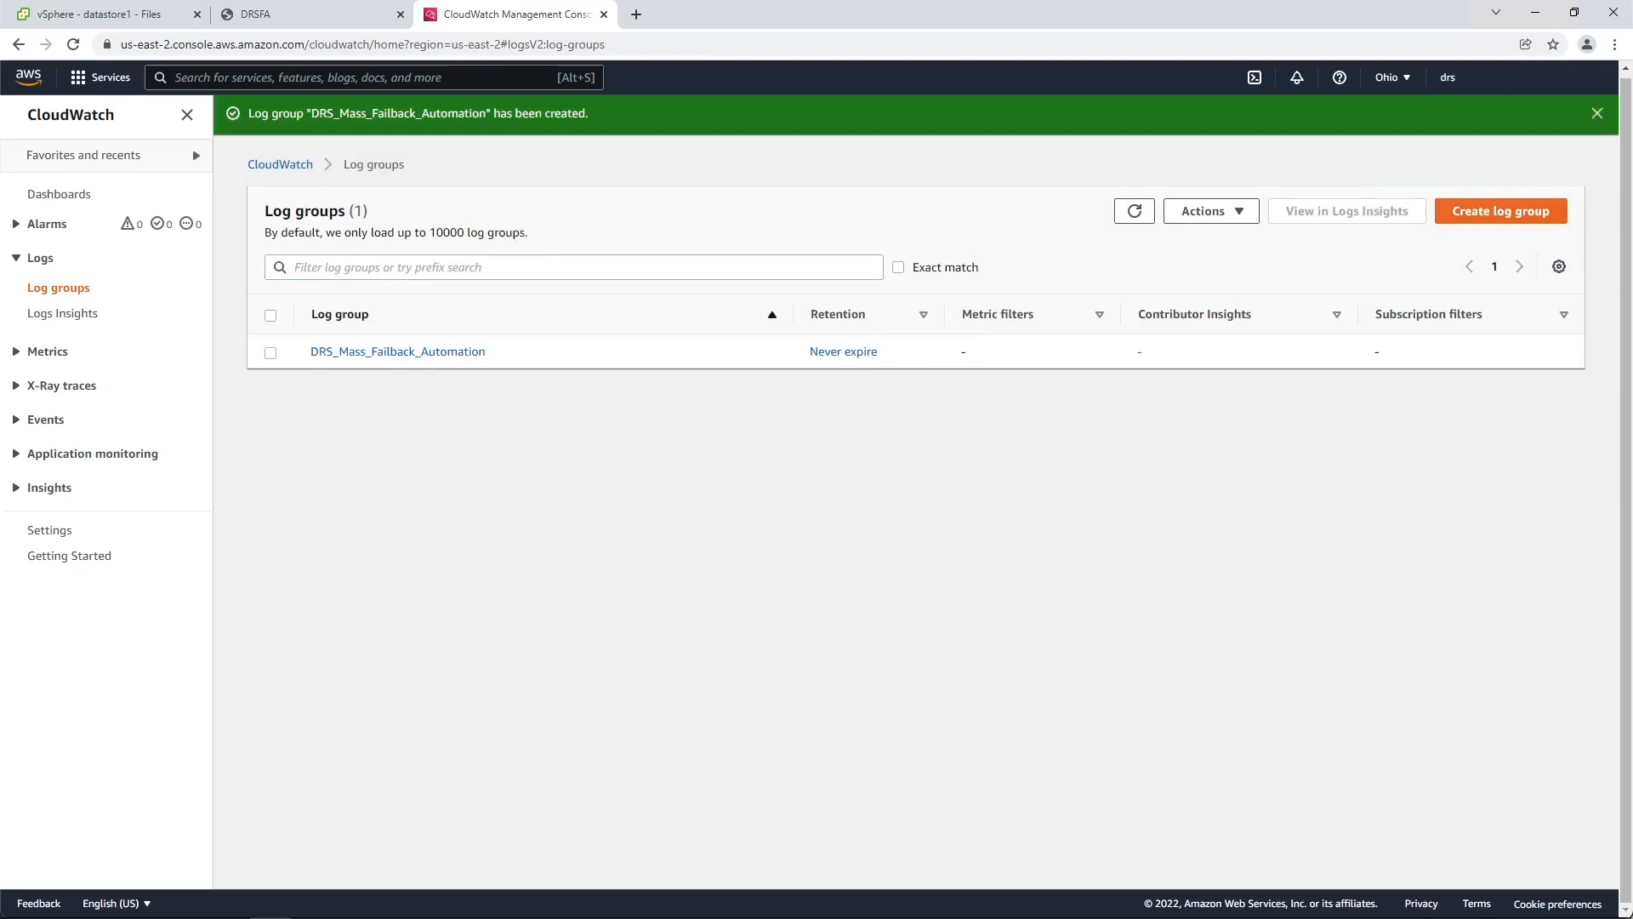
{"action": "left_click", "coordinate": [311, 13]}
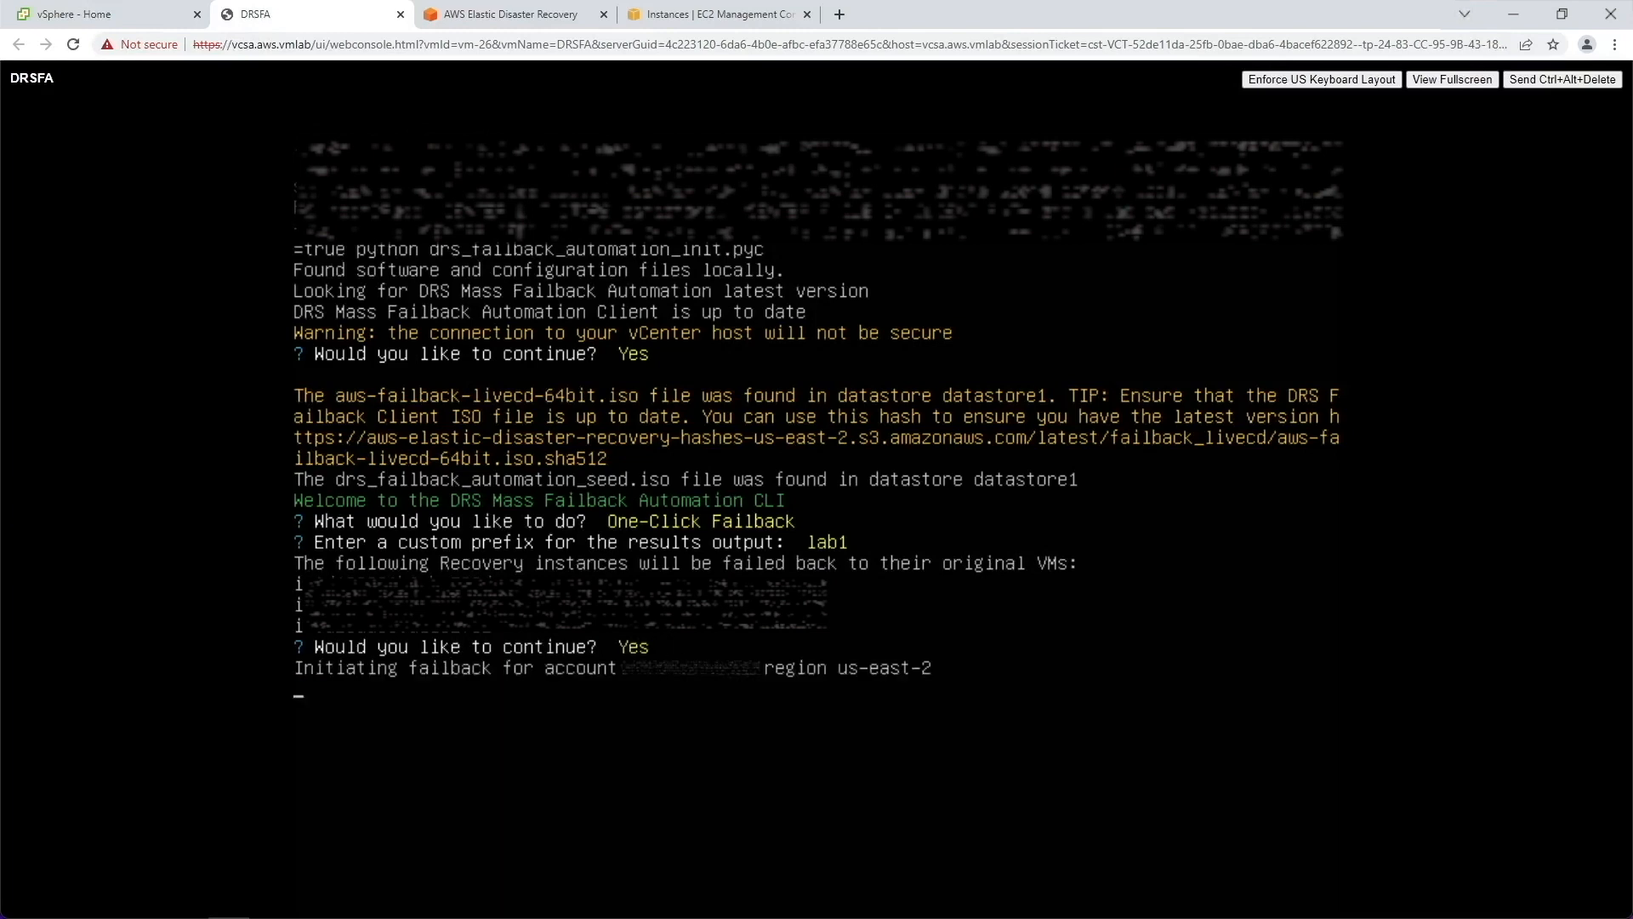
Watch One-Click Failback with prefix lab1 initiate replication for three servers, then check the recovery instances.
{"action": "left_click", "coordinate": [103, 13]}
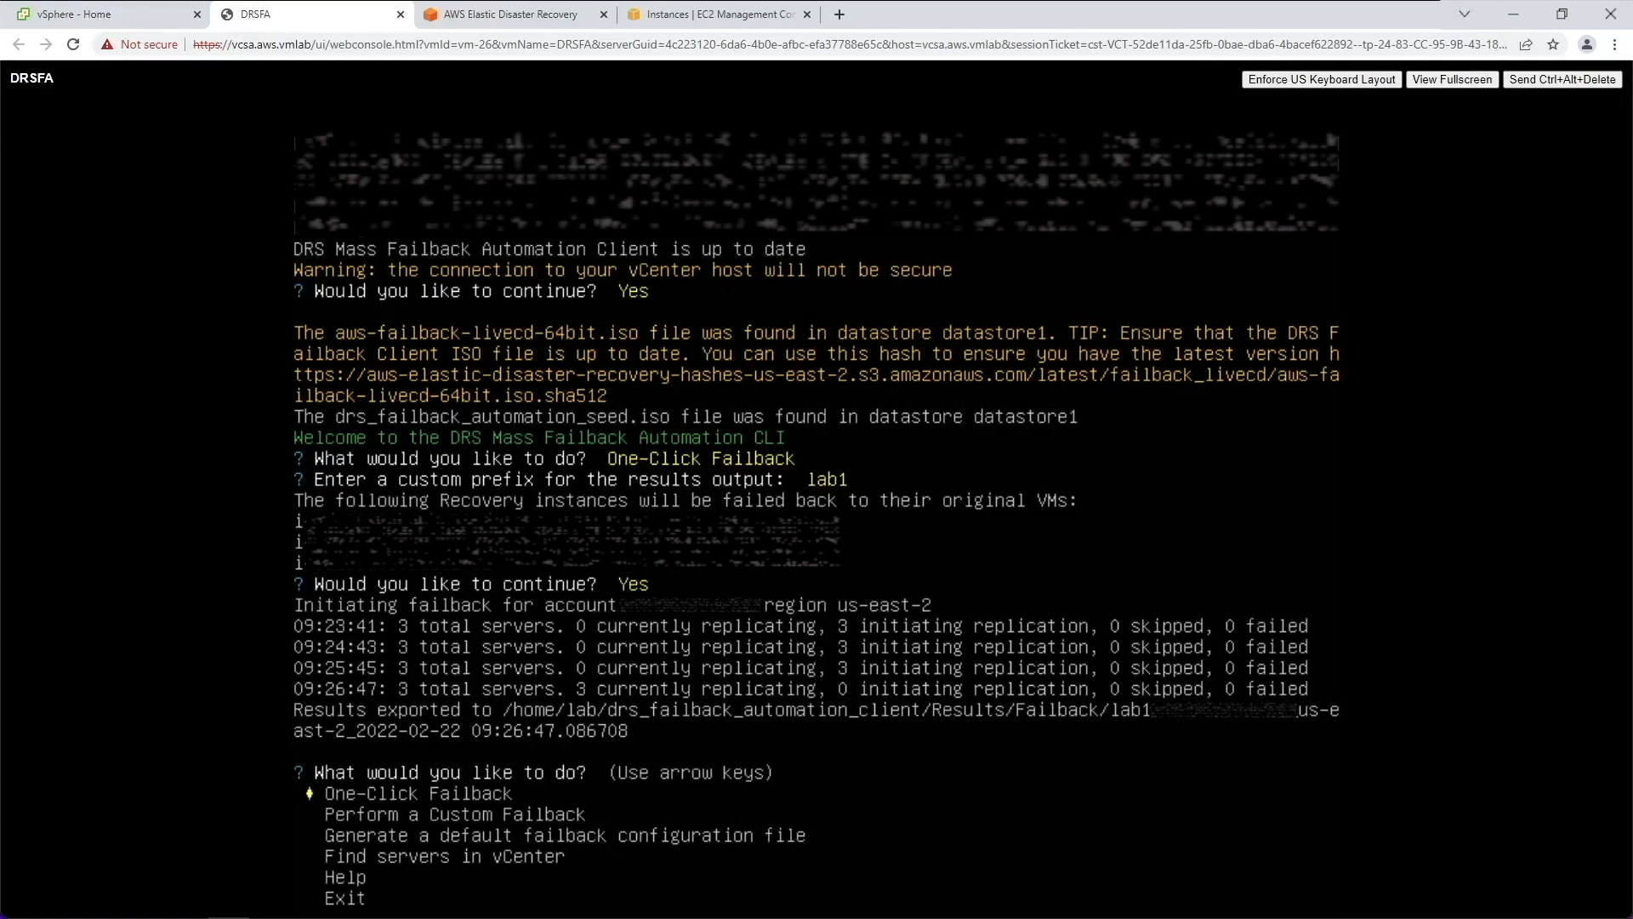
{"action": "left_click", "coordinate": [510, 14]}
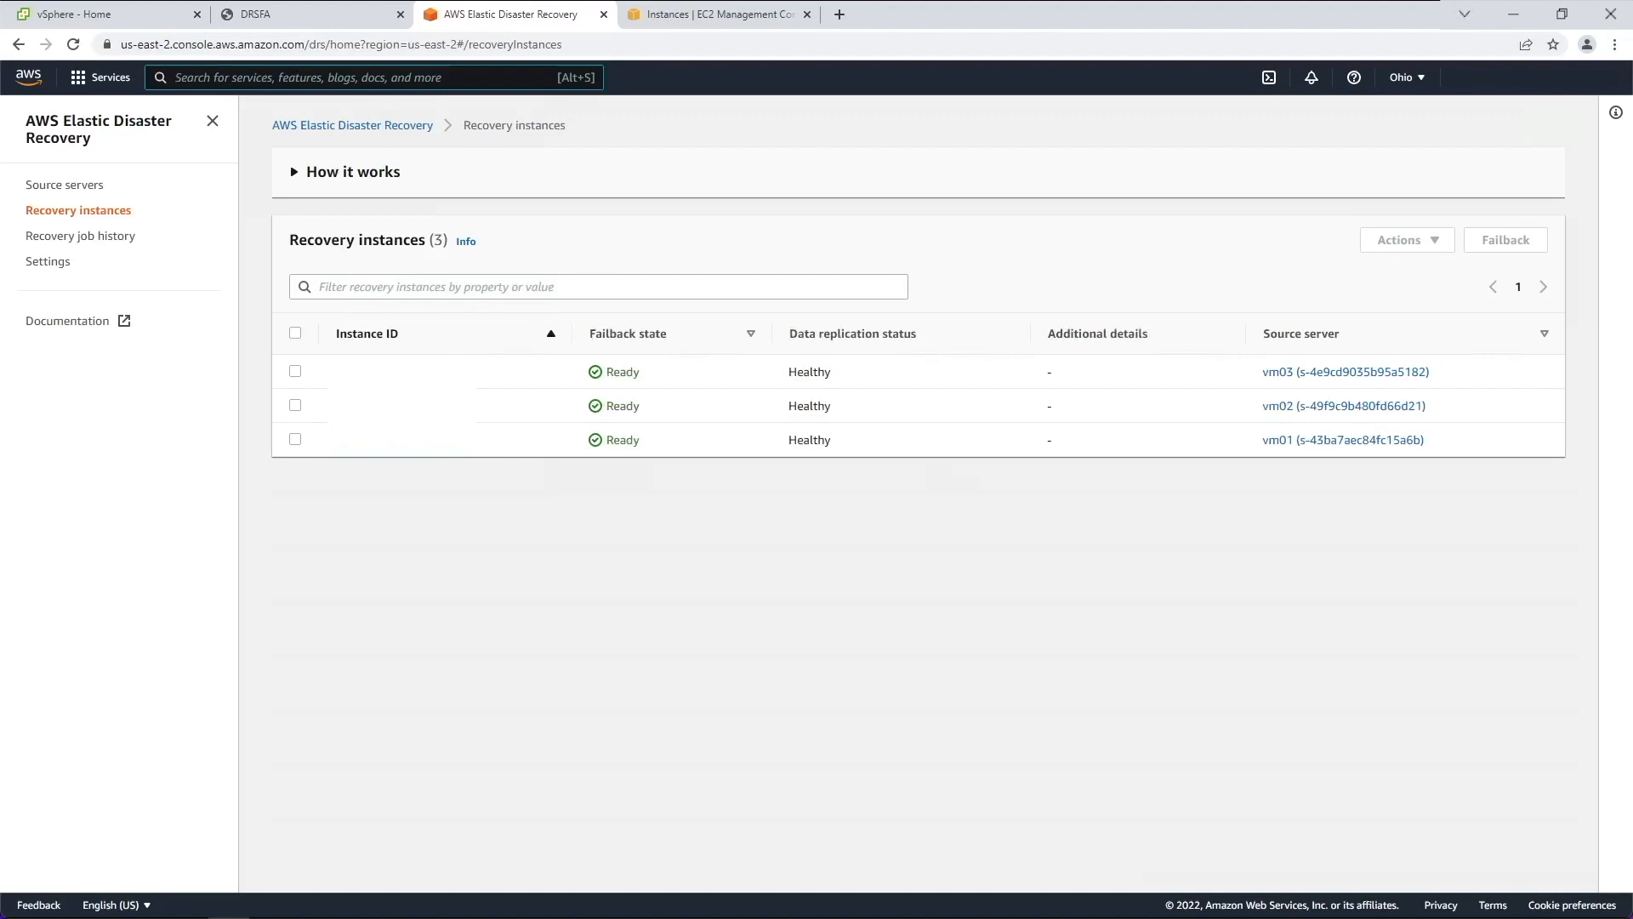
Select all three recovery instances and confirm Failback so each shows in progress and finalizing sync.
{"action": "left_click", "coordinate": [364, 77]}
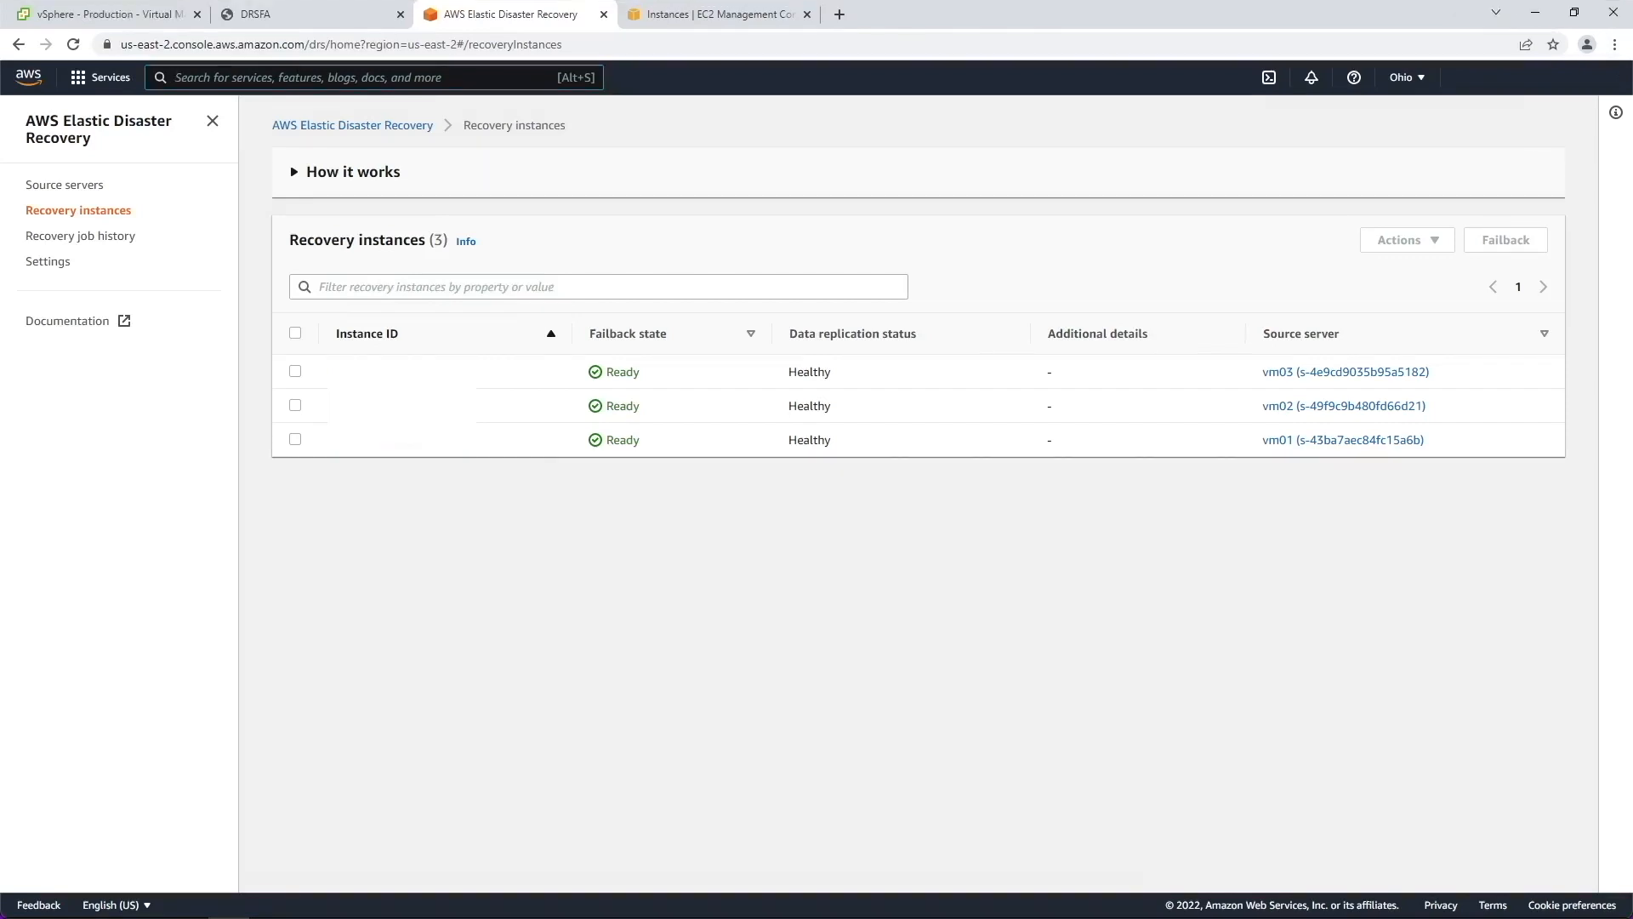
{"action": "left_click", "coordinate": [295, 332]}
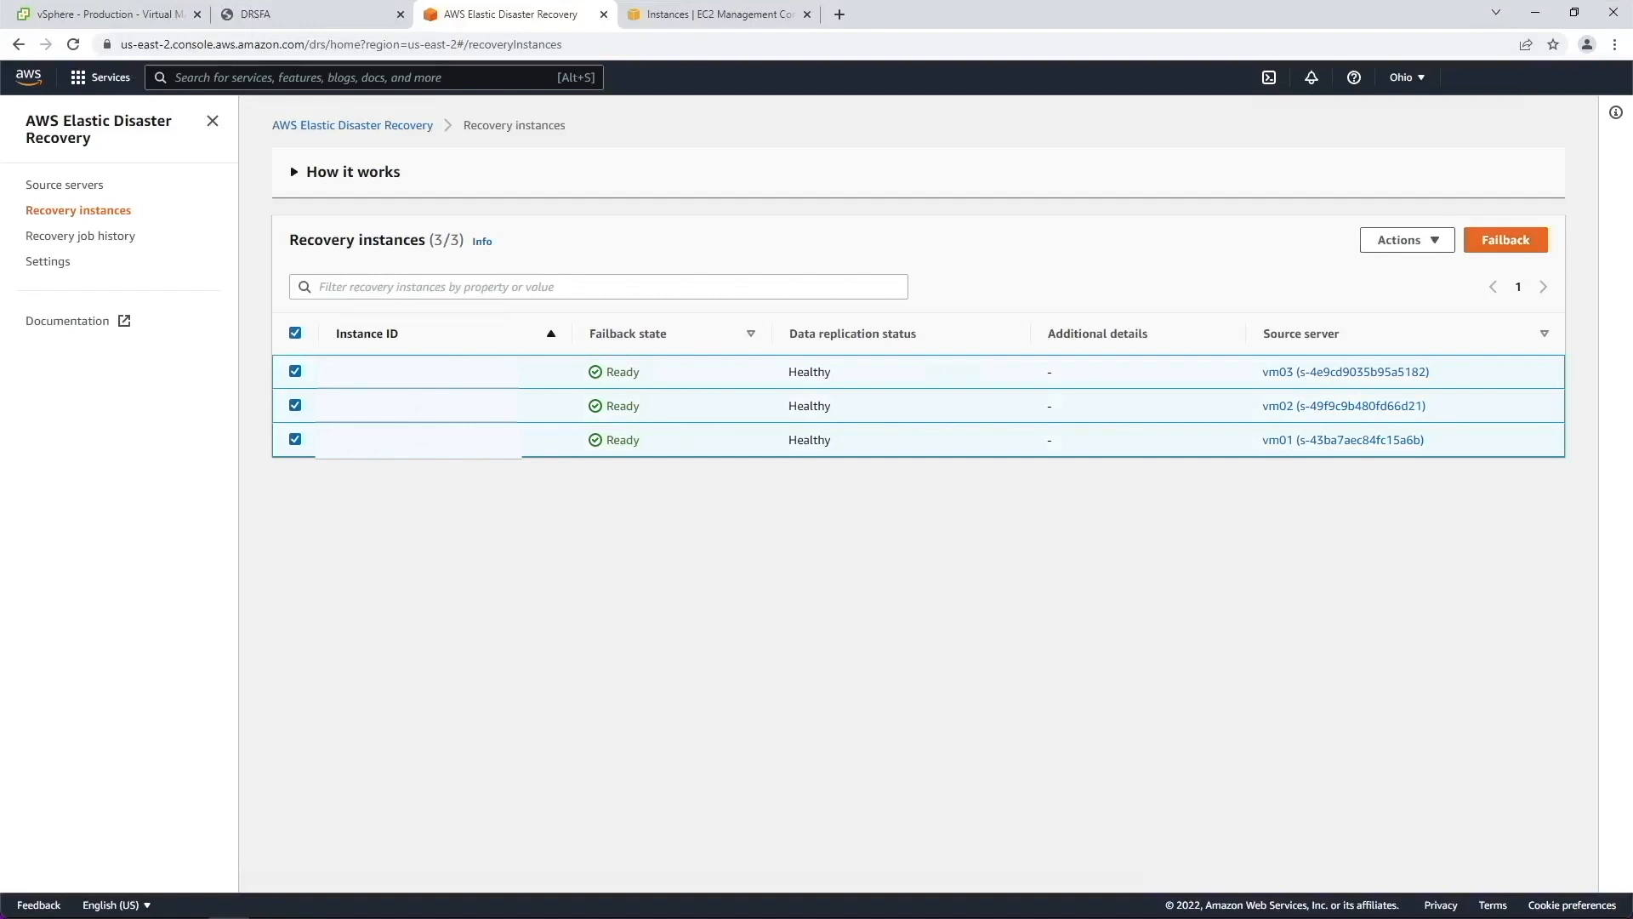
{"action": "left_click", "coordinate": [1504, 240]}
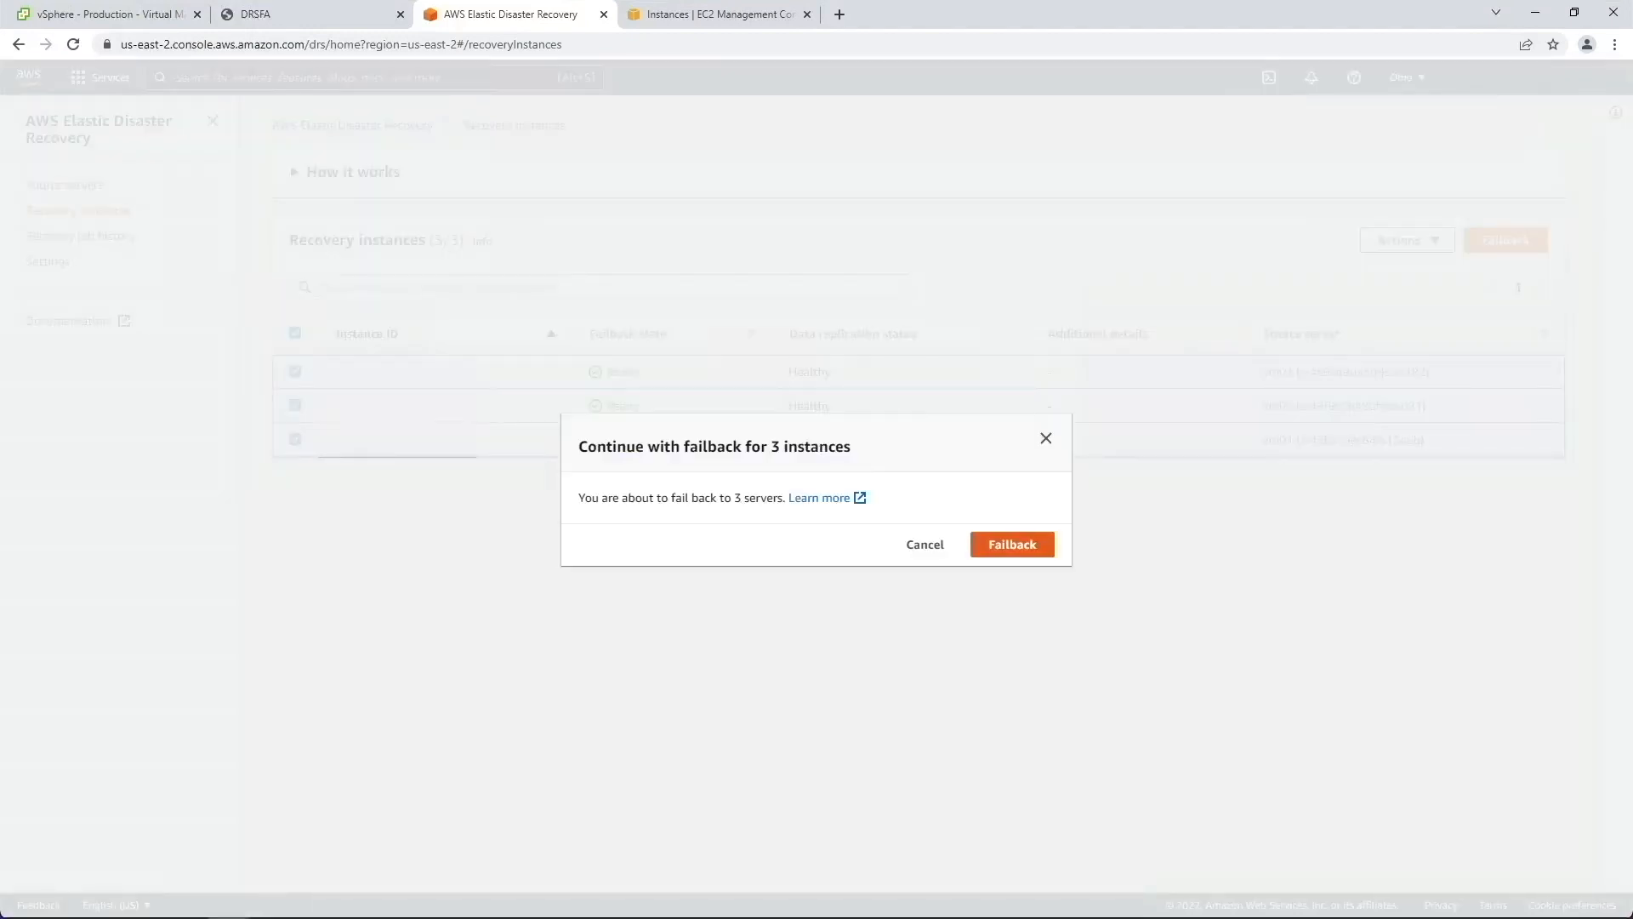
{"action": "left_click", "coordinate": [1010, 543]}
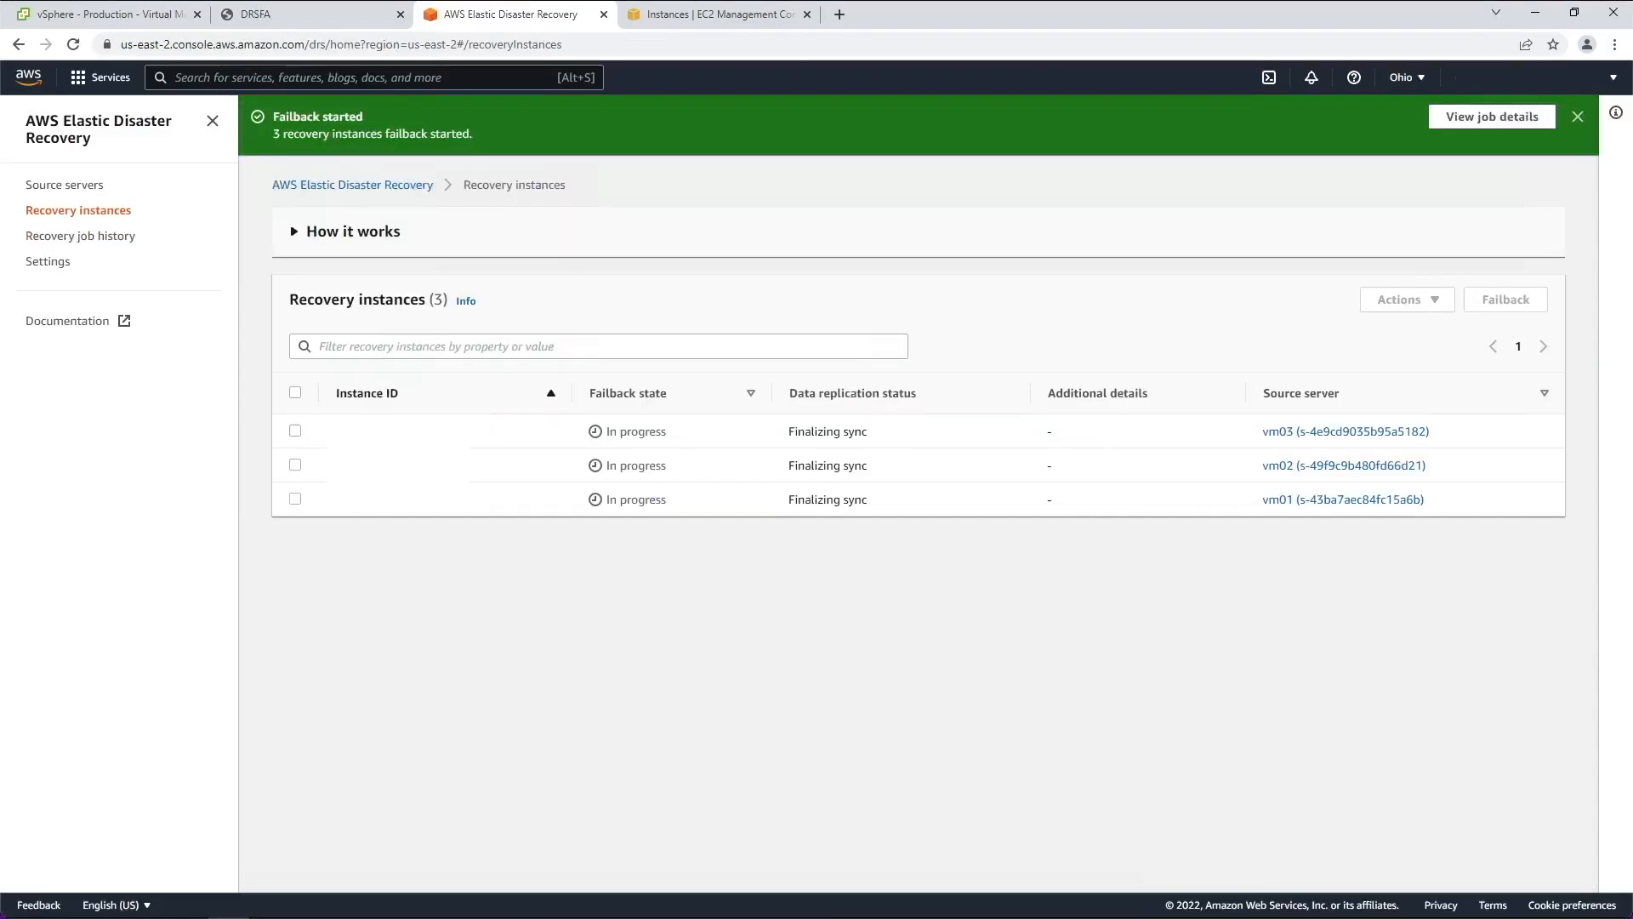